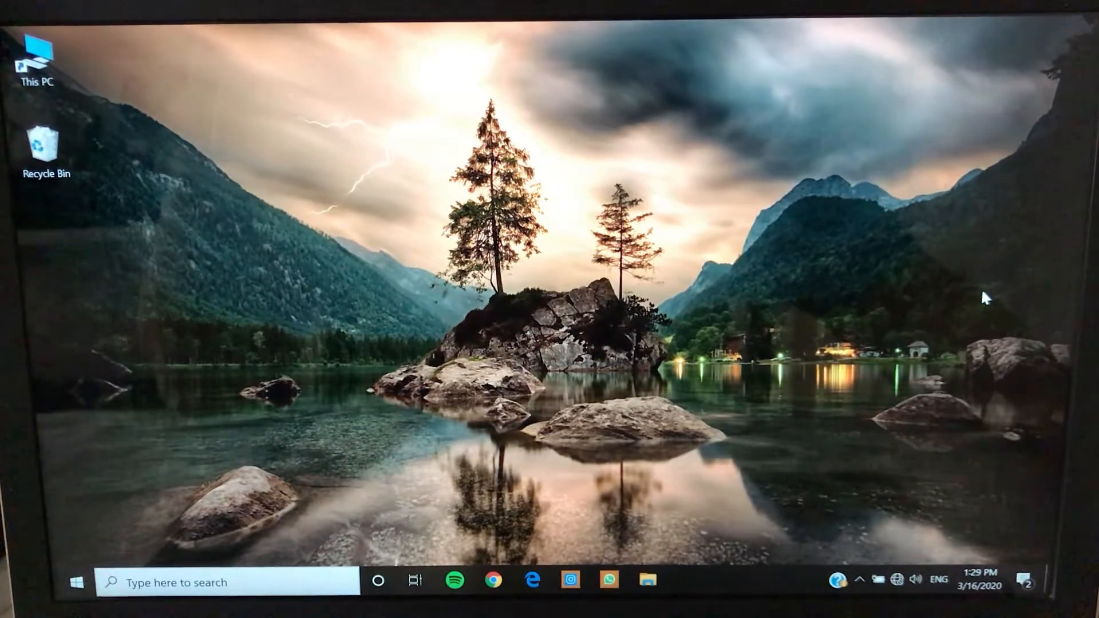
{"action": "mouse_move", "coordinate": [992, 317]}
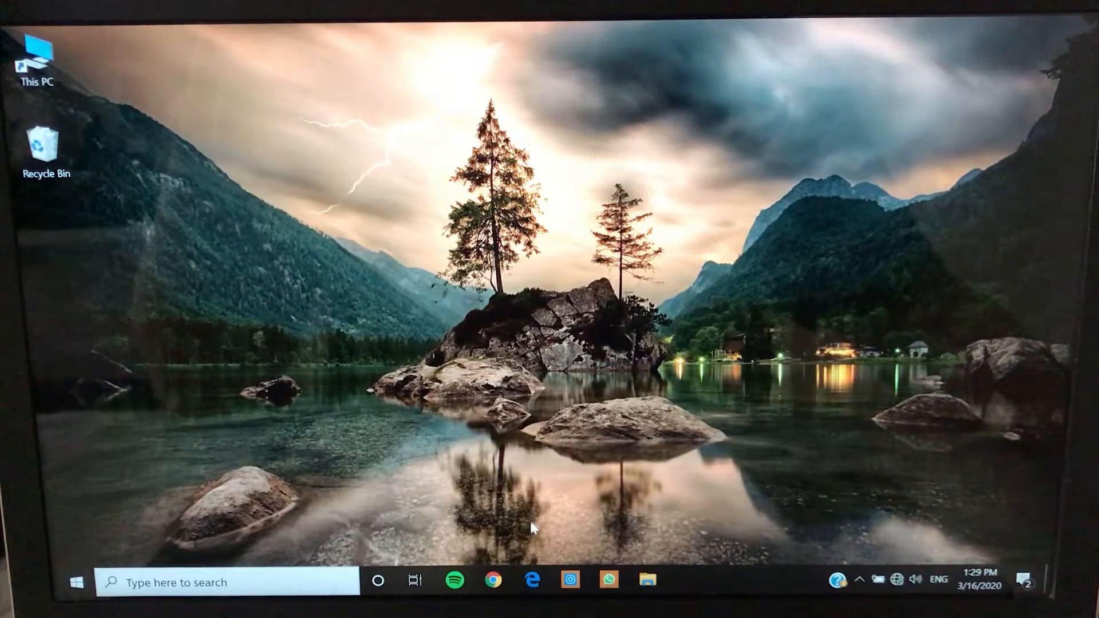
Step: Launch Google Chrome from the Windows desktop
{"action": "left_click", "coordinate": [493, 579]}
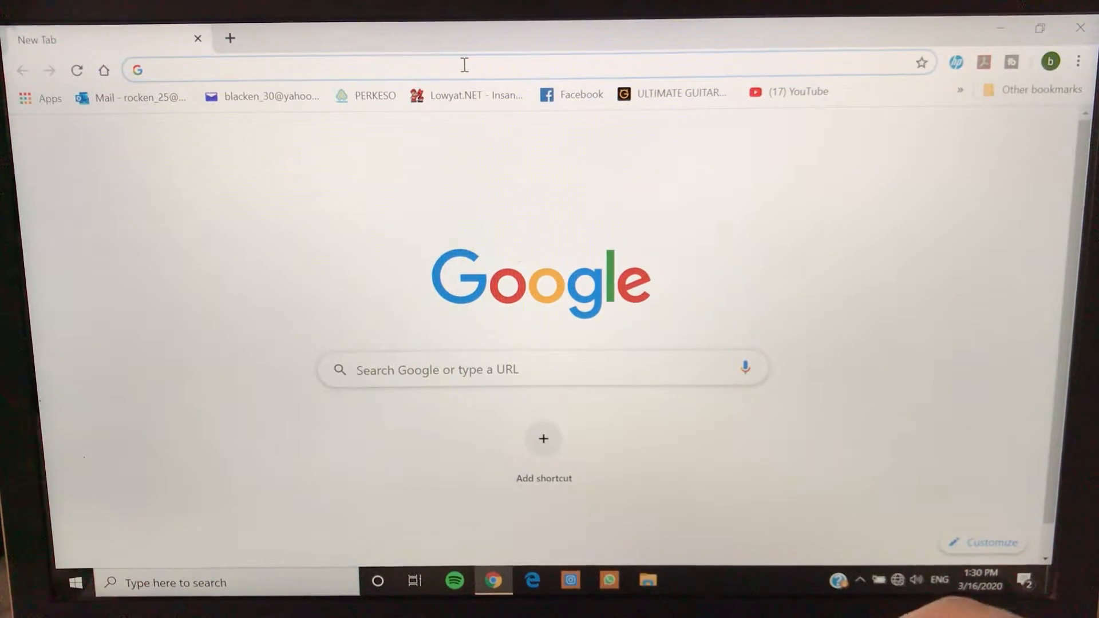
Step: Go to 192.168.0.1 and log in to the TRG212M router as admin
{"action": "type", "text": "192.168.0.1/cgi-bin/webproc"}
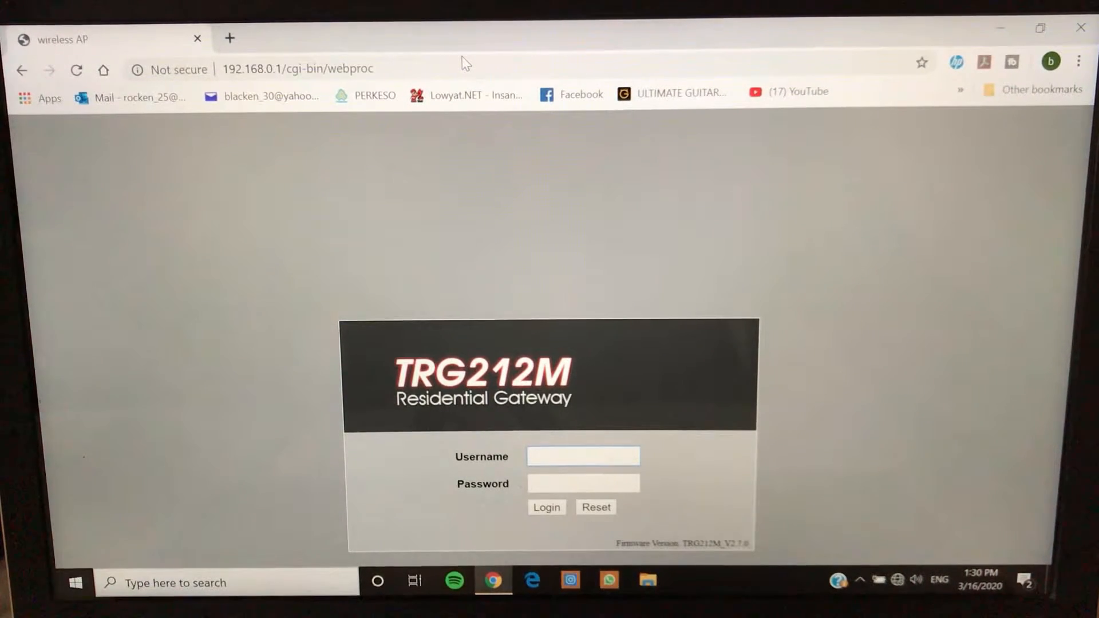
{"action": "left_click", "coordinate": [583, 457]}
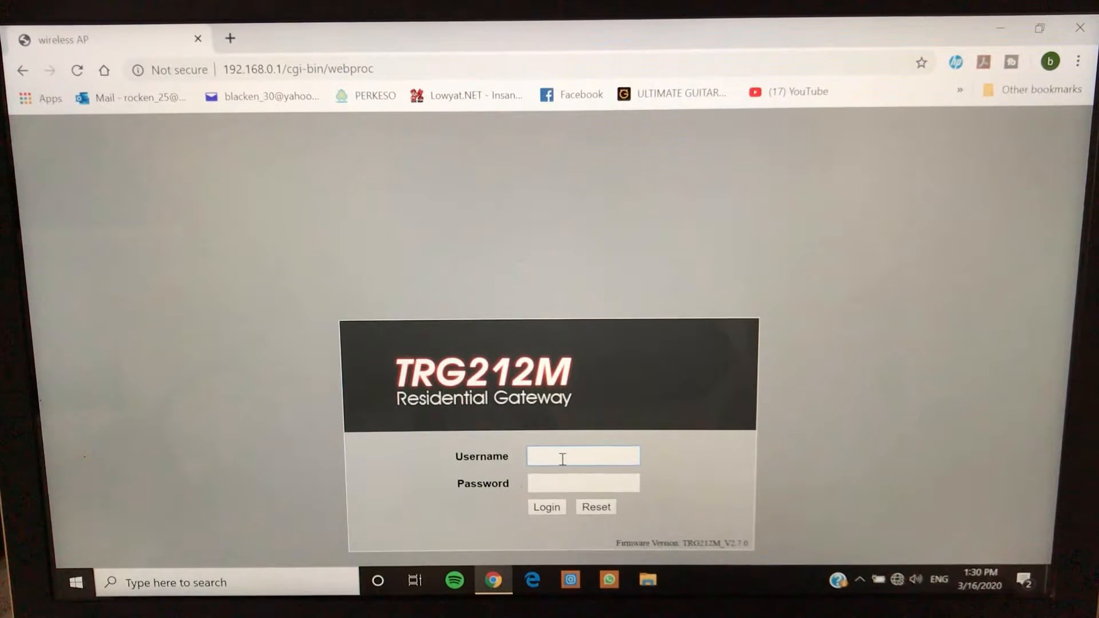
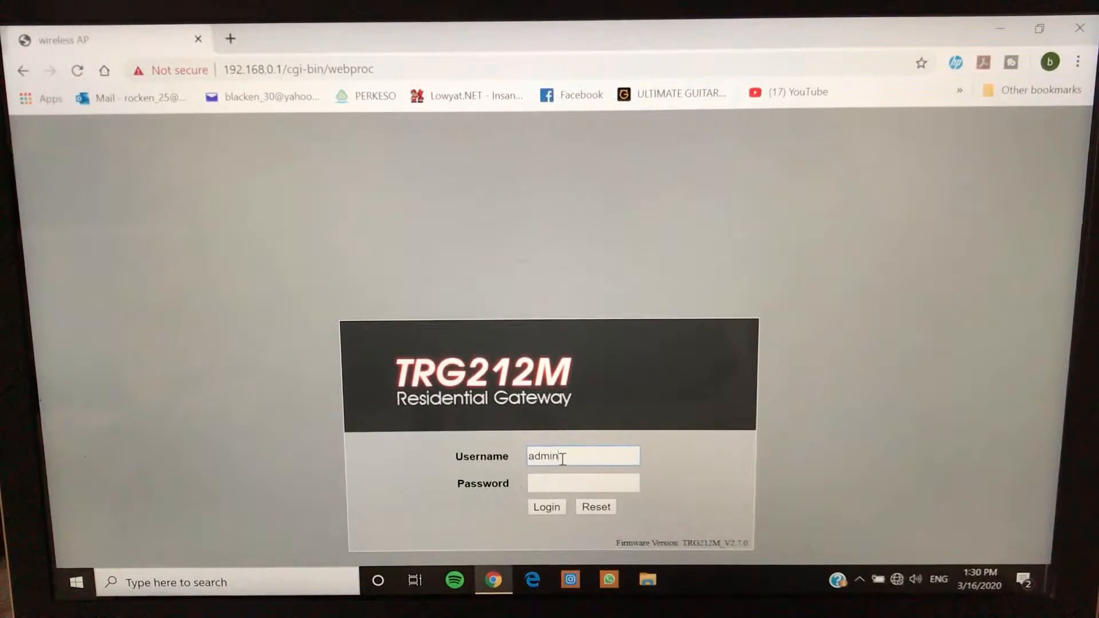
{"action": "left_click", "coordinate": [546, 506]}
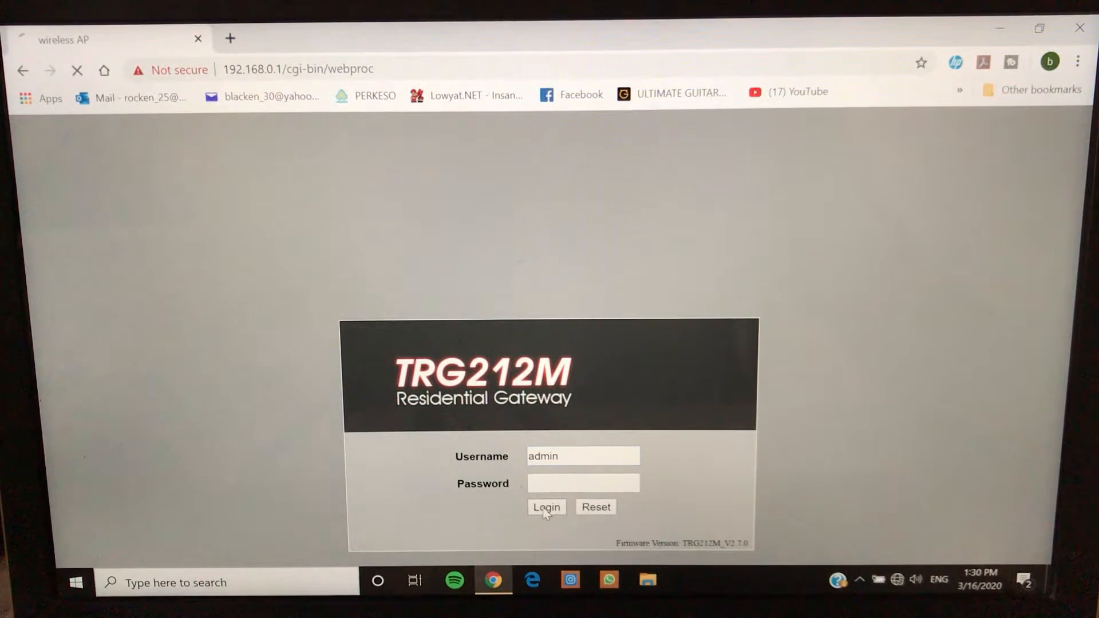
Step: Finish signing in, go to the Quick Setup section and start the Setup Wizard
{"action": "left_click", "coordinate": [546, 507]}
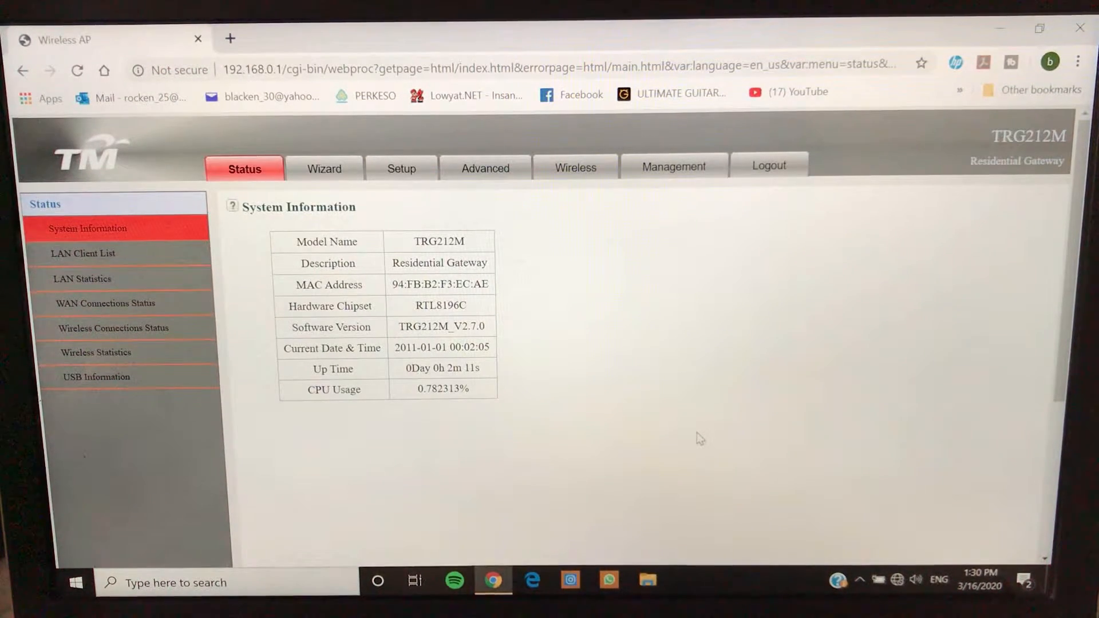
{"action": "mouse_move", "coordinate": [632, 403]}
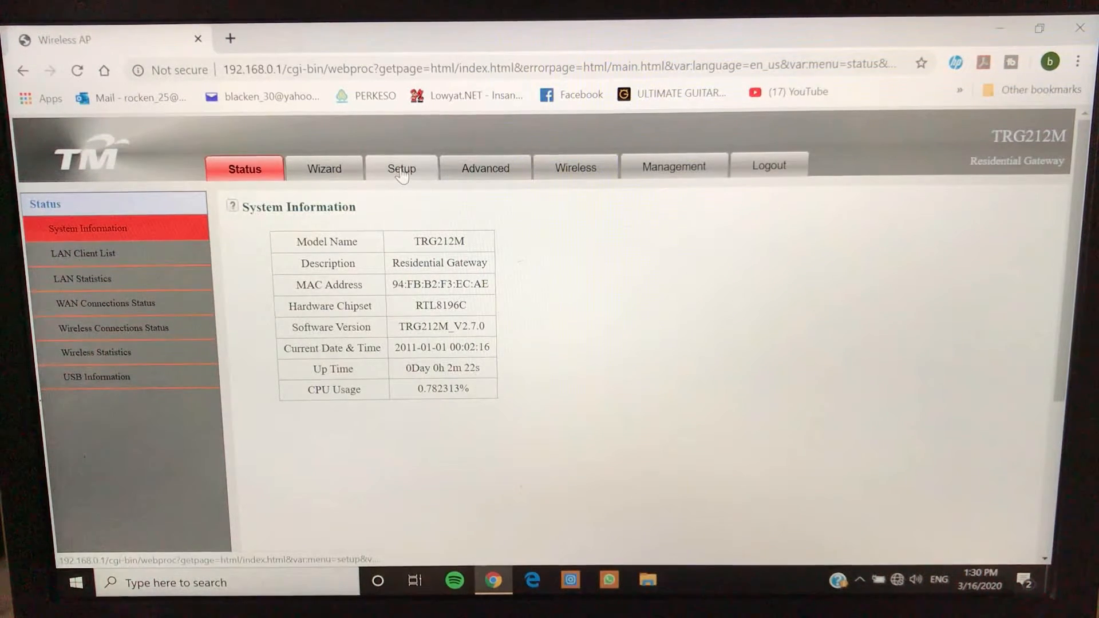
{"action": "left_click", "coordinate": [401, 168]}
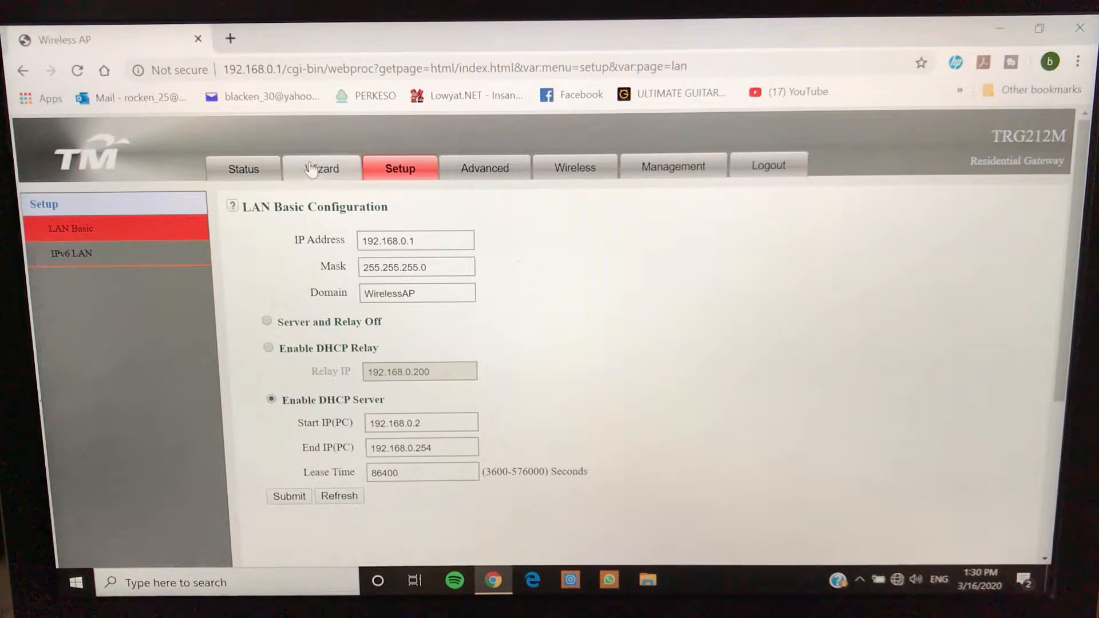
{"action": "left_click", "coordinate": [322, 167]}
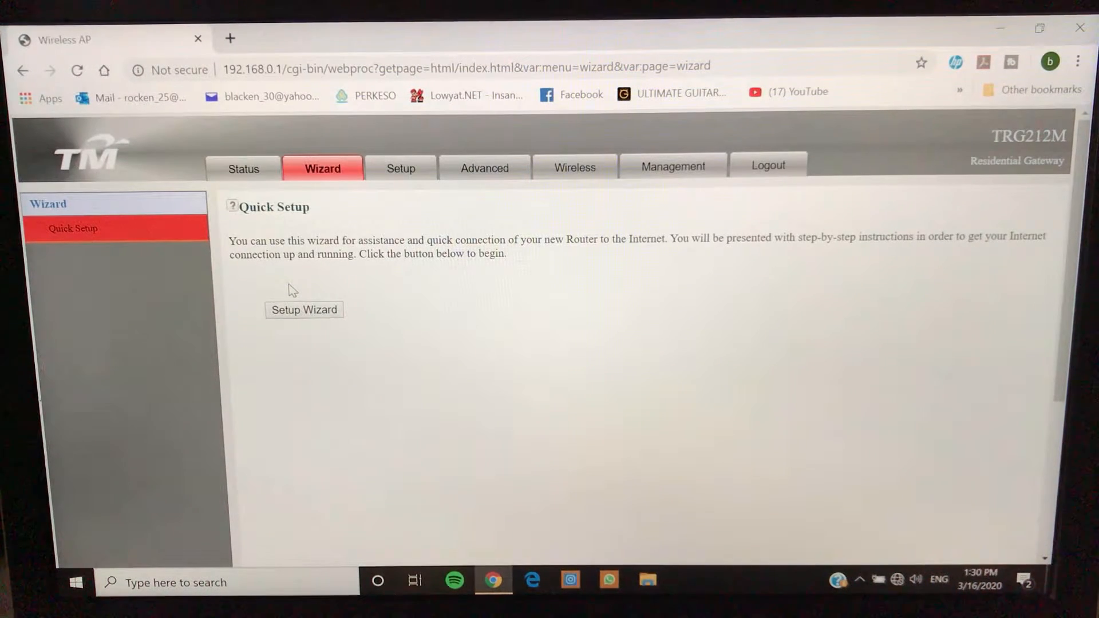
{"action": "left_click", "coordinate": [304, 311]}
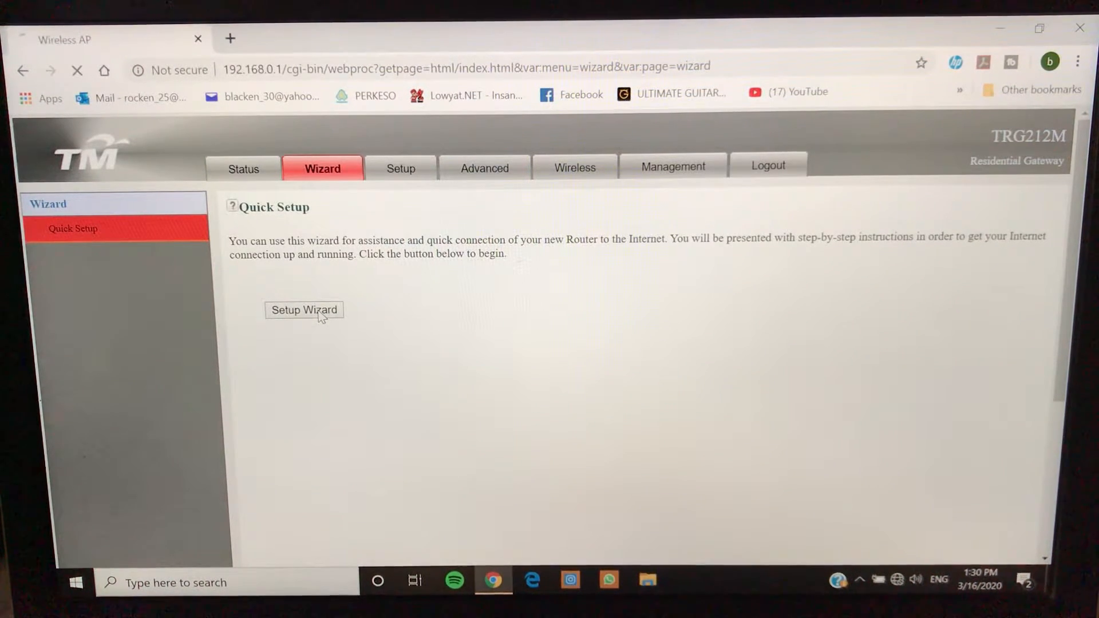
Step: Review the Step 1 WAN Configuration, keeping the existing PPPoE account, password and MTU
{"action": "left_click", "coordinate": [303, 310]}
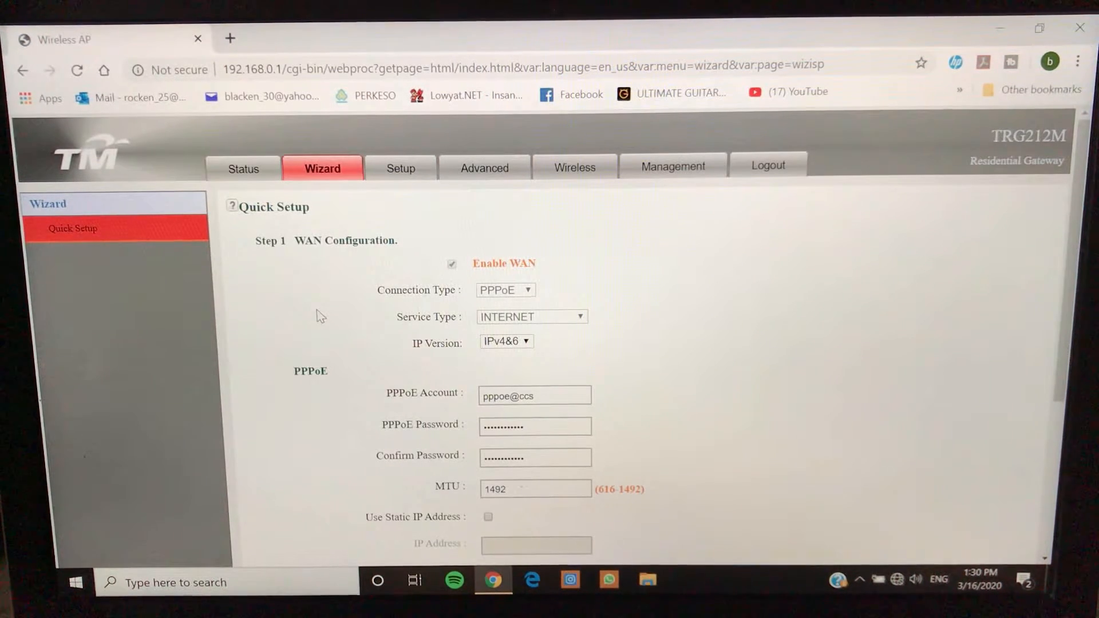
{"action": "mouse_move", "coordinate": [350, 310]}
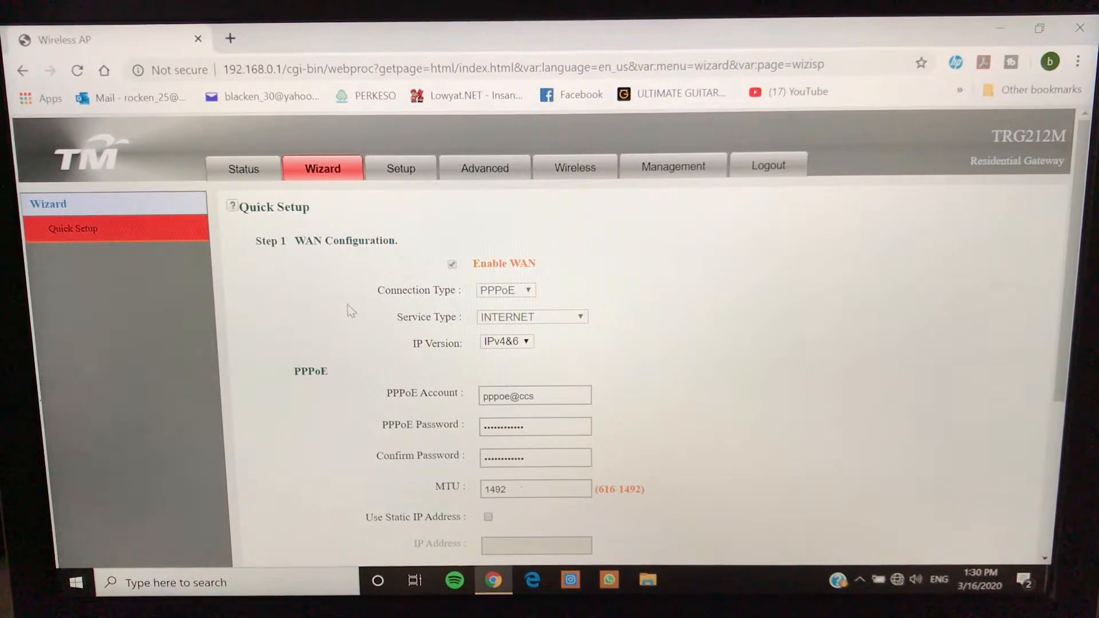
{"action": "mouse_move", "coordinate": [389, 358]}
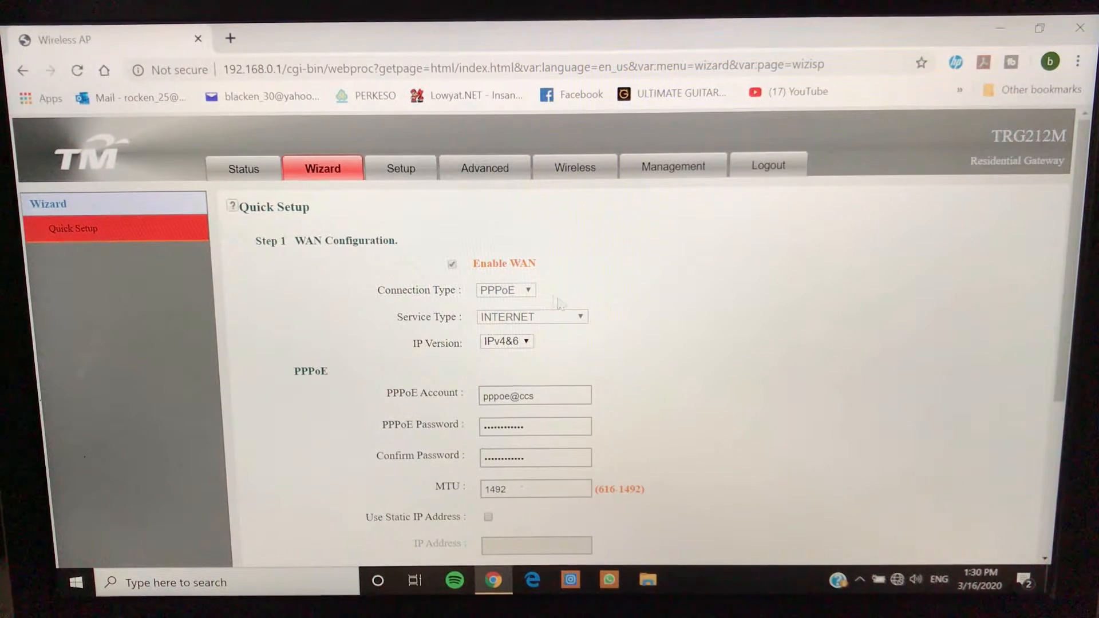
{"action": "scroll", "scroll_direction": "down", "scroll_amount": 3}
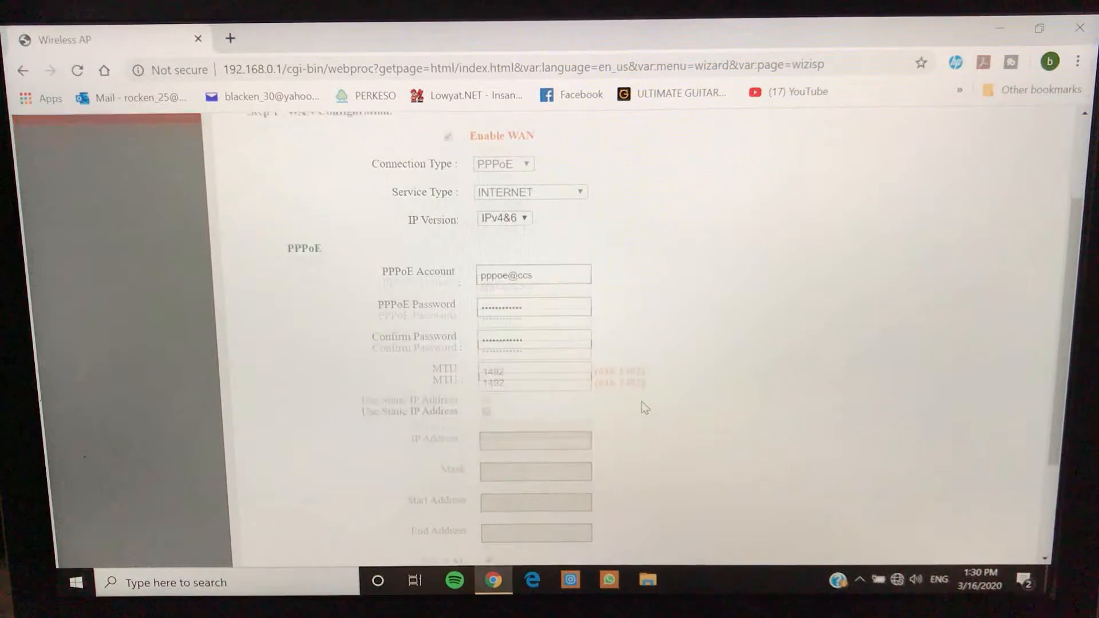
{"action": "scroll", "scroll_direction": "down", "scroll_amount": 3}
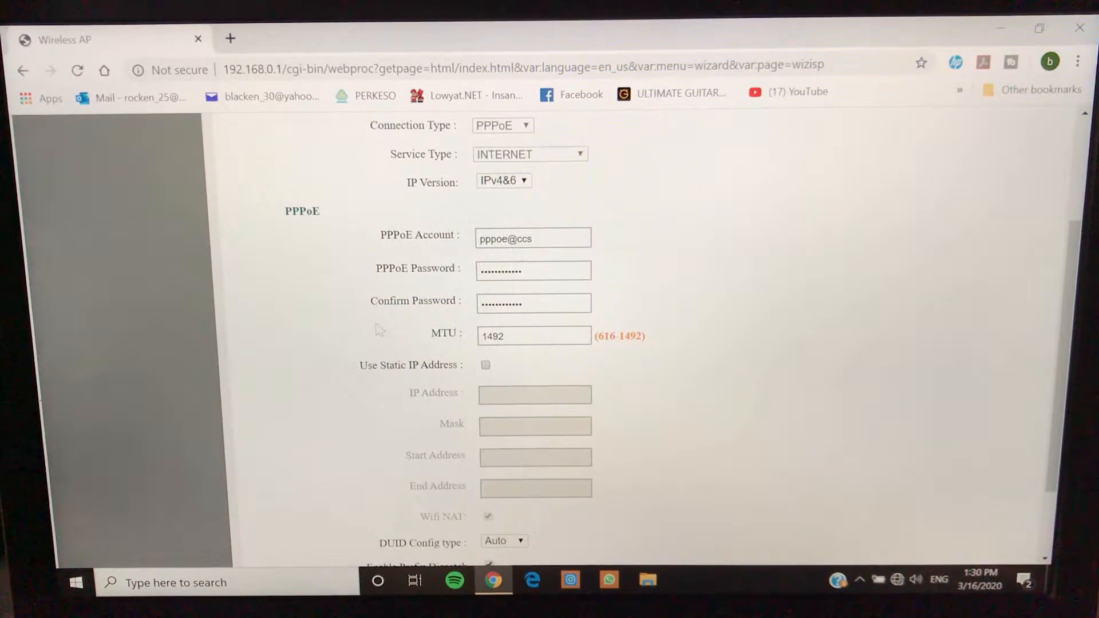
{"action": "scroll", "scroll_direction": "down", "scroll_amount": 3}
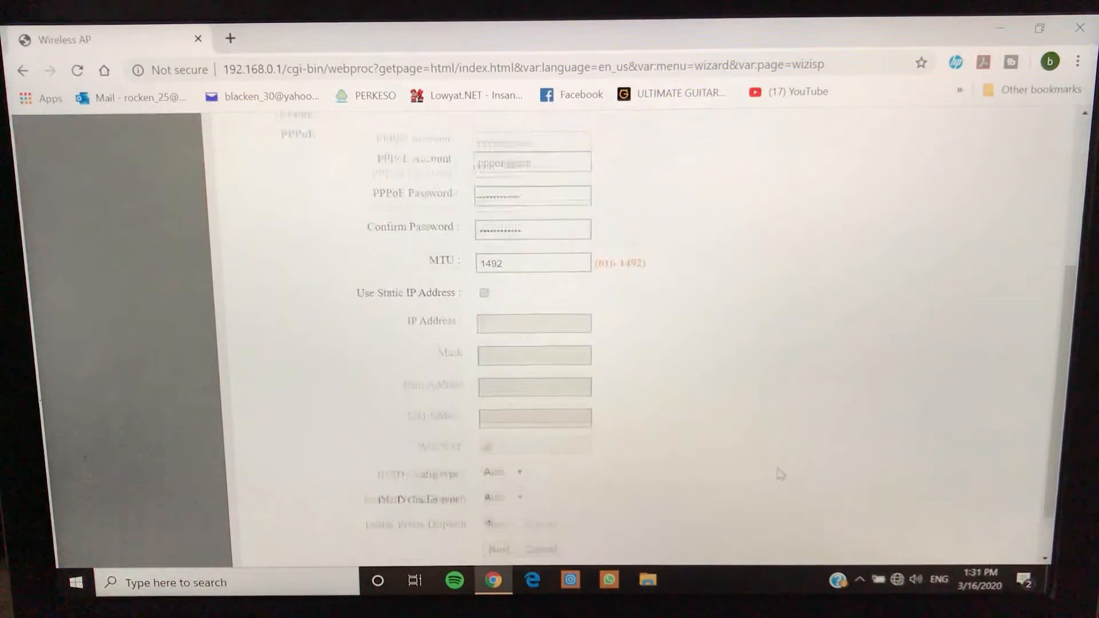
{"action": "scroll", "scroll_direction": "down", "scroll_amount": 3}
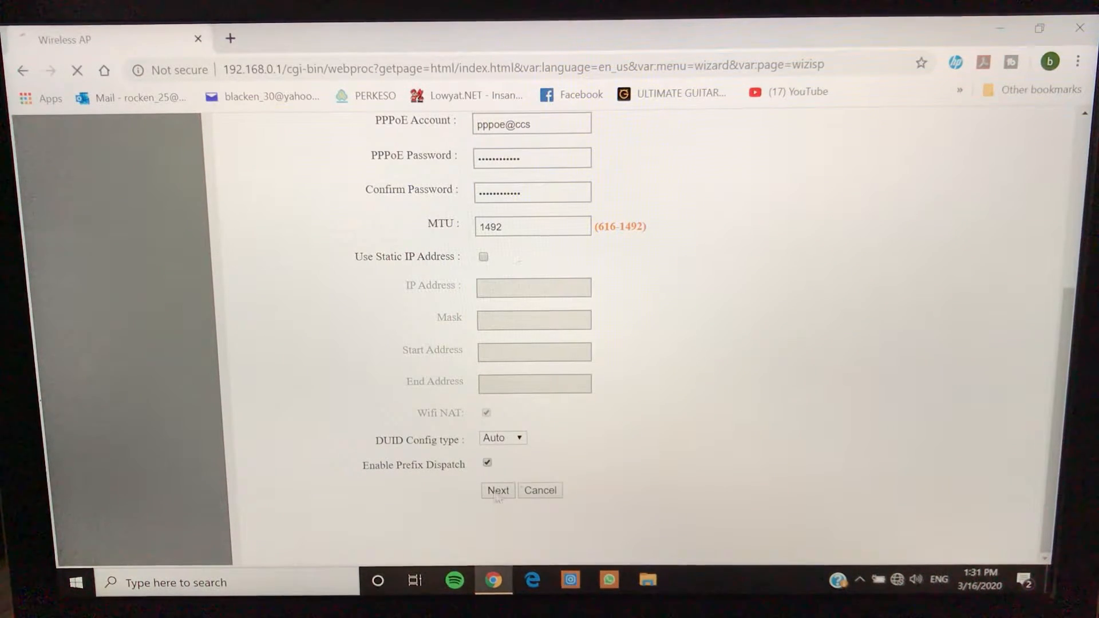
Step: Enable wireless with SSID test1, check the wireless mode, and advance to security setup
{"action": "left_click", "coordinate": [497, 490]}
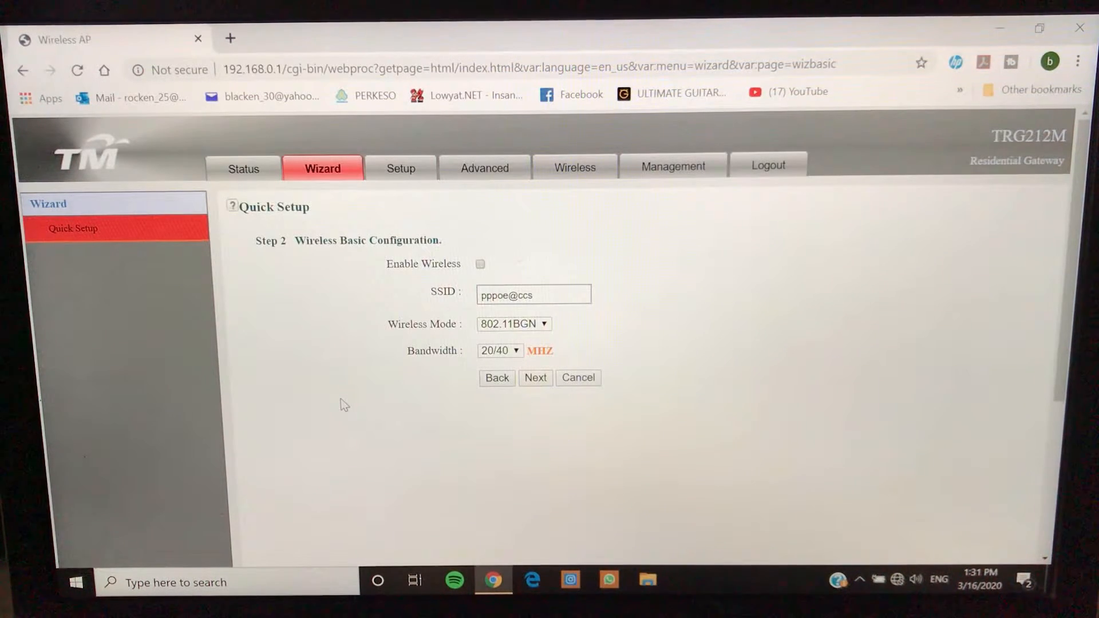
{"action": "mouse_move", "coordinate": [326, 282]}
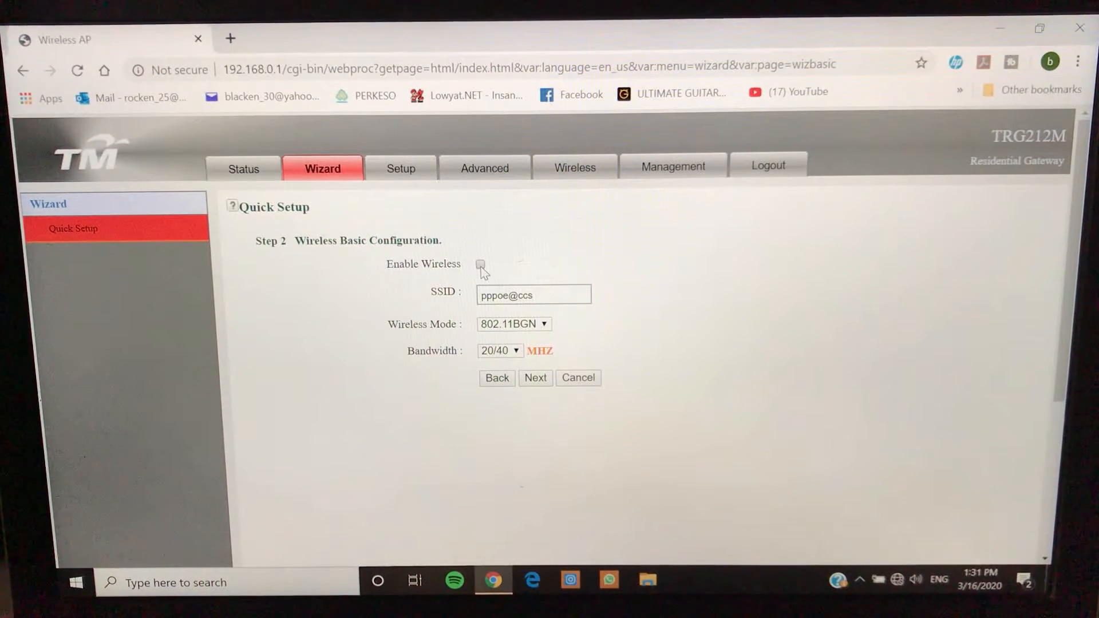
{"action": "left_click", "coordinate": [480, 265]}
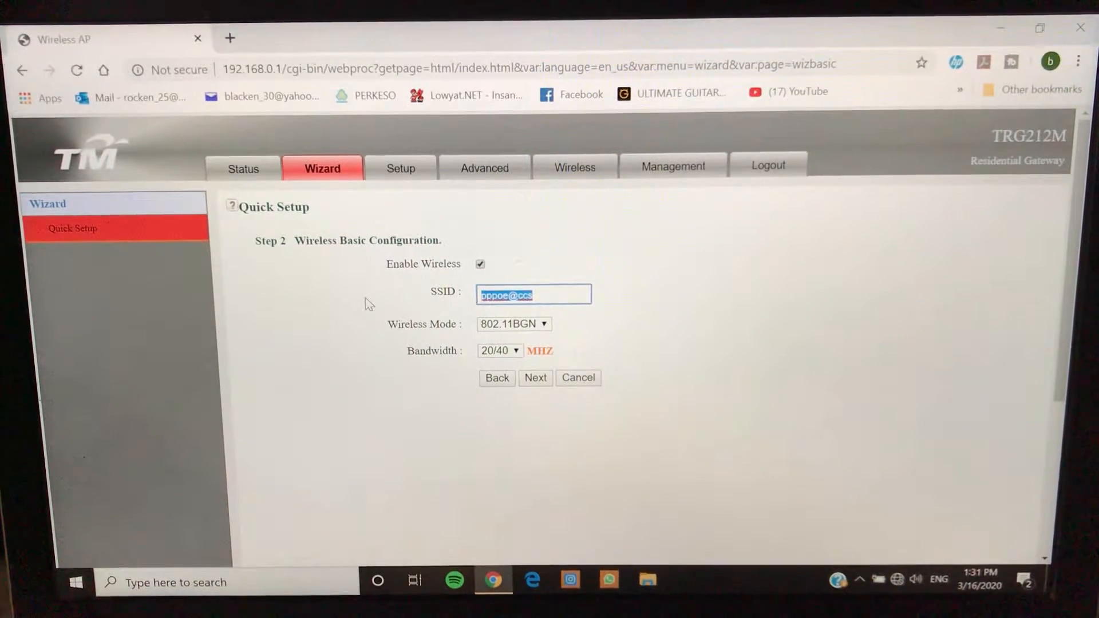
{"action": "type", "text": "test1"}
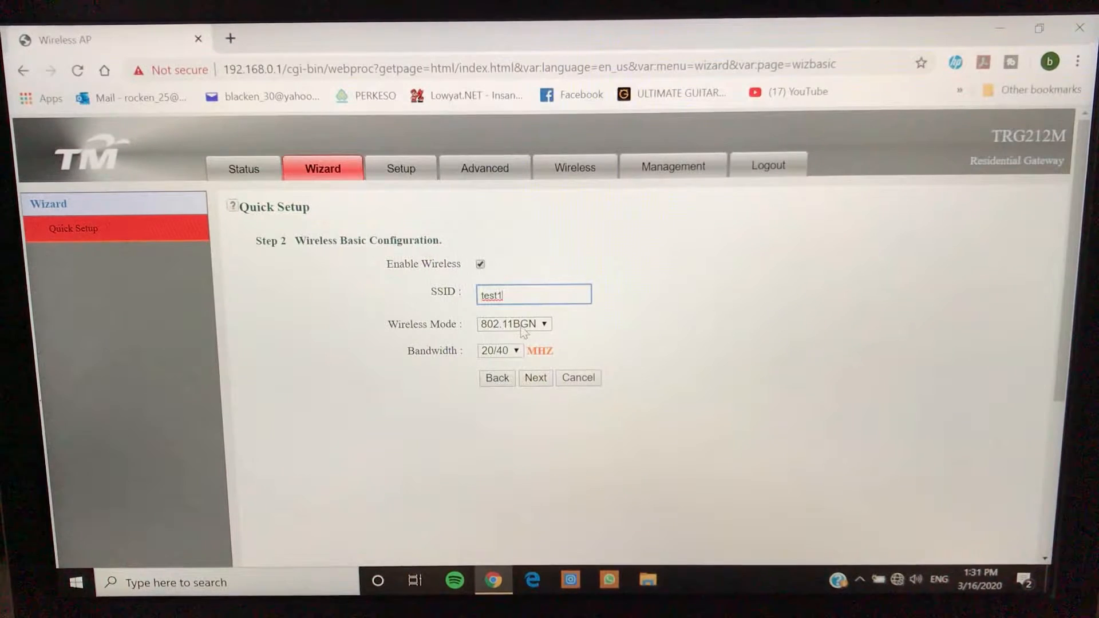
{"action": "left_click", "coordinate": [514, 324]}
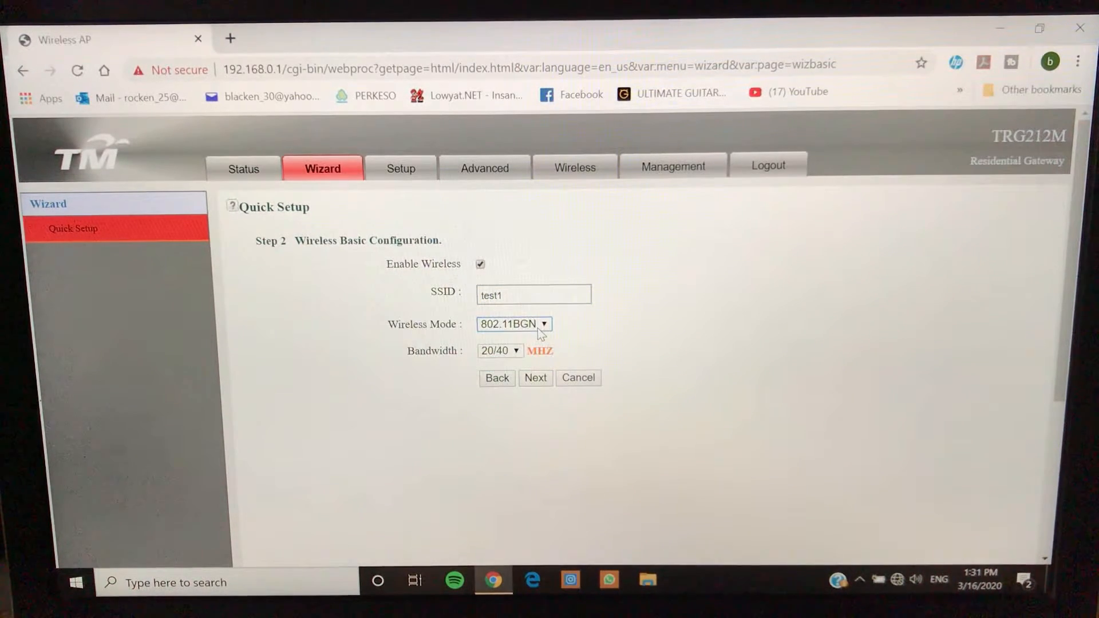
{"action": "mouse_move", "coordinate": [500, 422]}
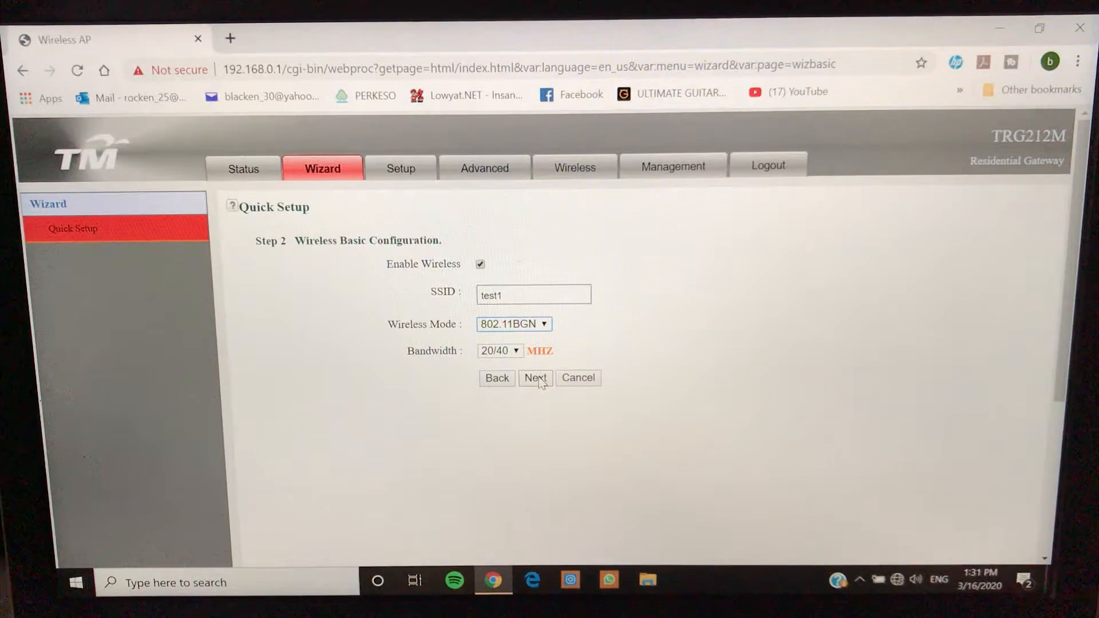
{"action": "left_click", "coordinate": [536, 378]}
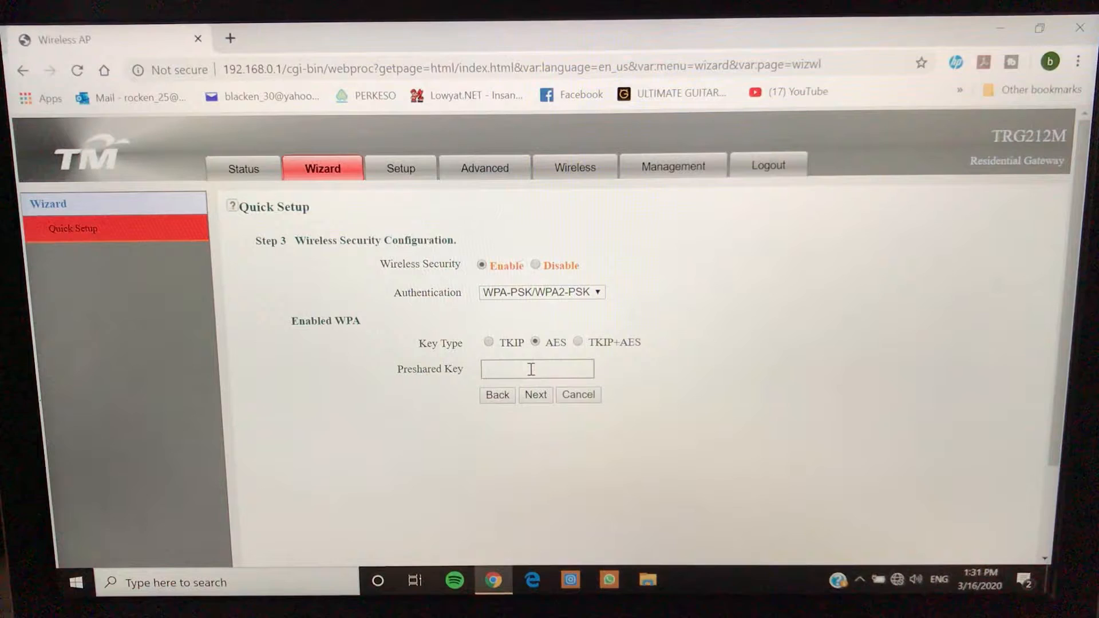
Step: Enter the WPA-PSK/WPA2-PSK AES pre-shared key and advance to Step 4 Setup Summary
{"action": "left_click", "coordinate": [537, 370]}
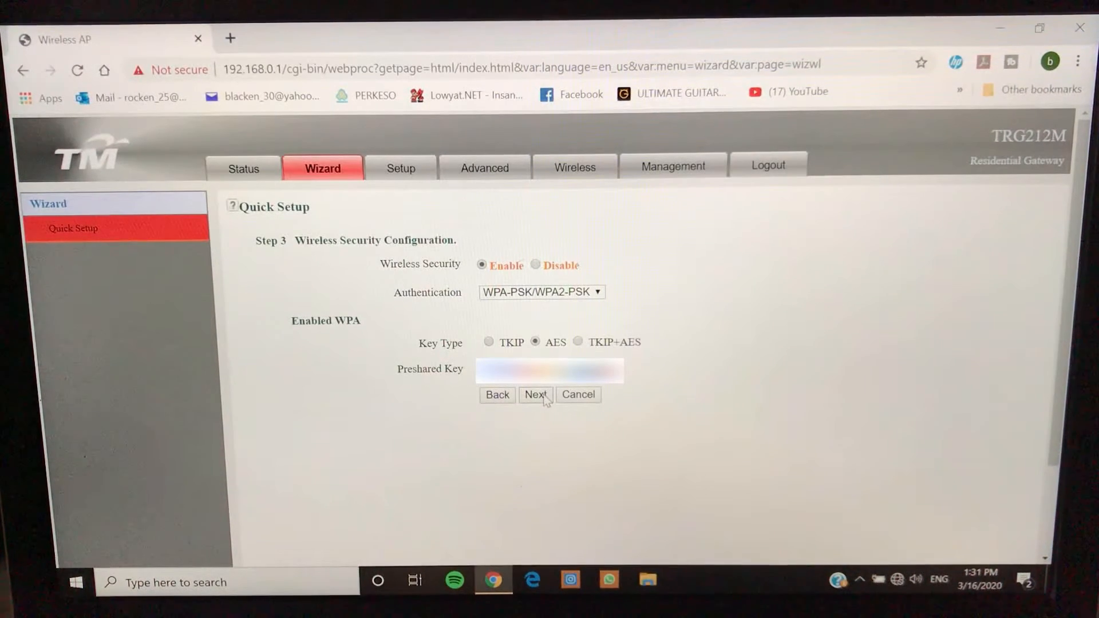
{"action": "left_click", "coordinate": [535, 395]}
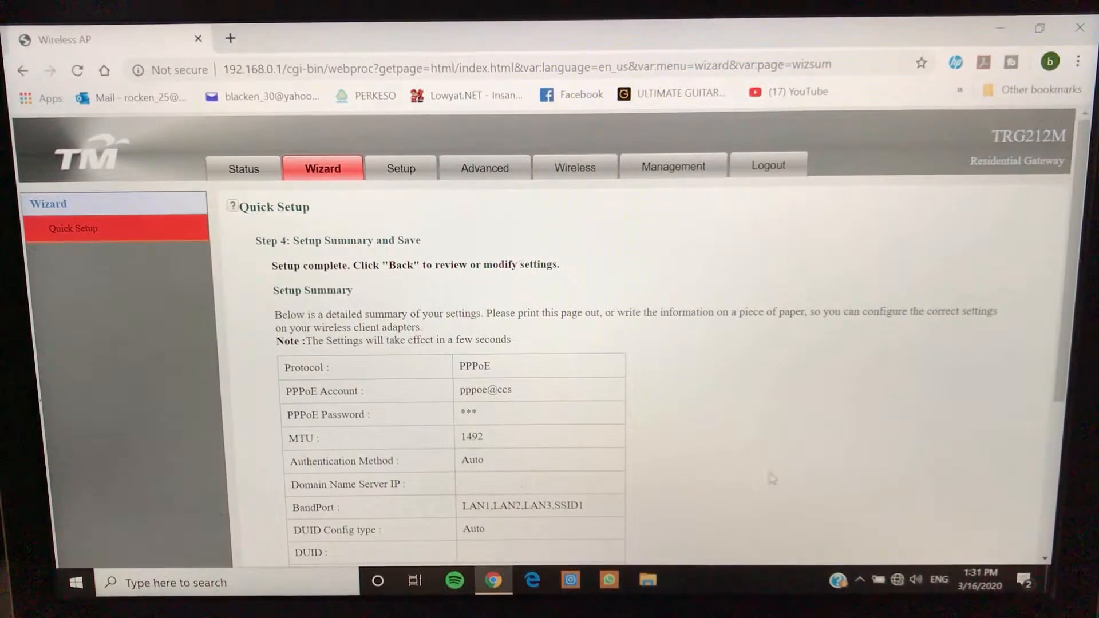
{"action": "scroll", "scroll_direction": "down", "scroll_amount": 3}
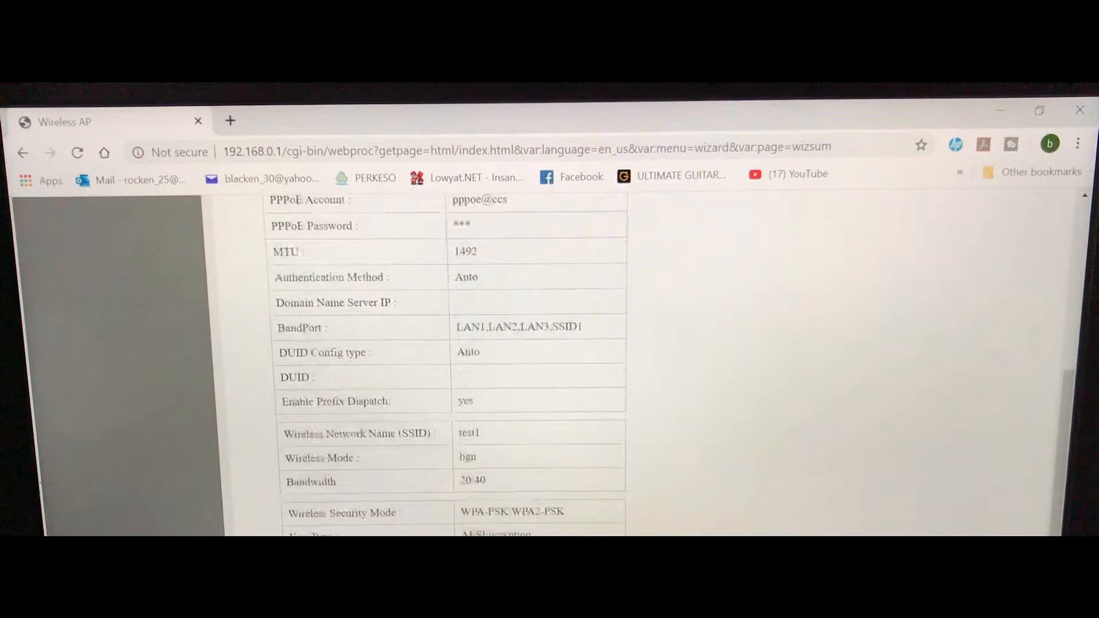
{"action": "scroll", "scroll_direction": "down", "scroll_amount": 3}
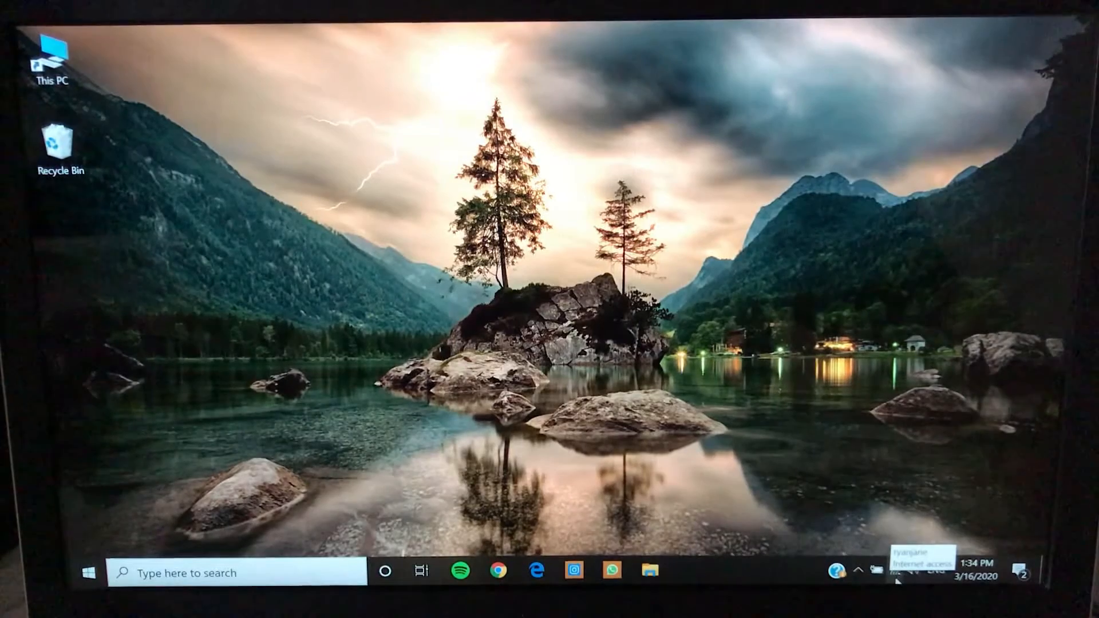
Step: Launch Google Chrome again on a new tab
{"action": "left_click", "coordinate": [889, 570]}
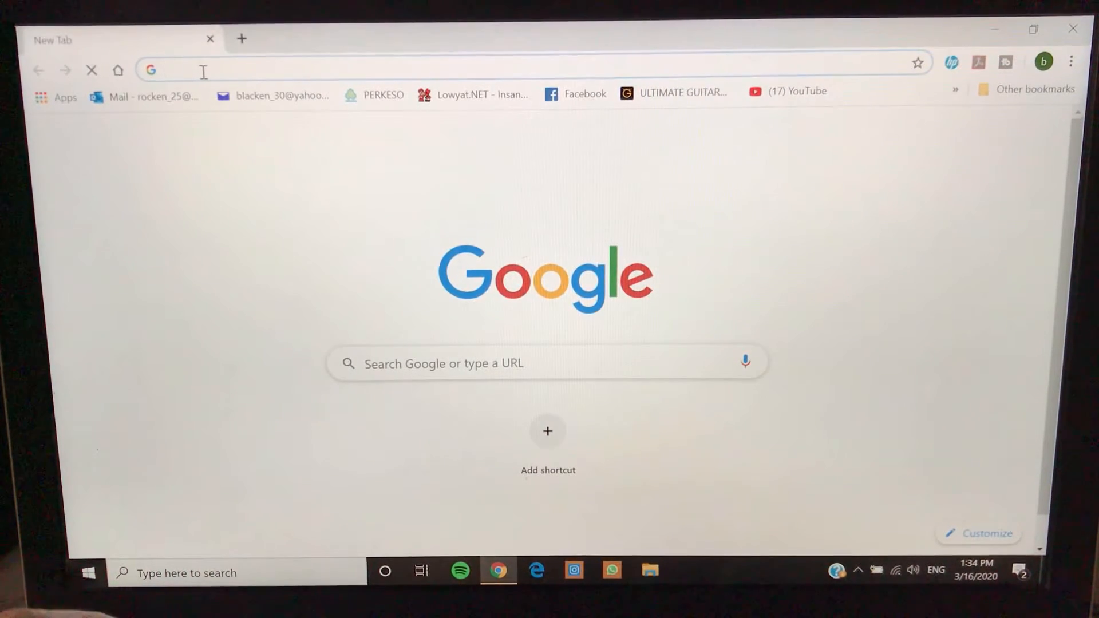
Step: Go to 192.168.0.1 and log in to the Archer C50 with admin and its password
{"action": "type", "text": "192.168.0.1"}
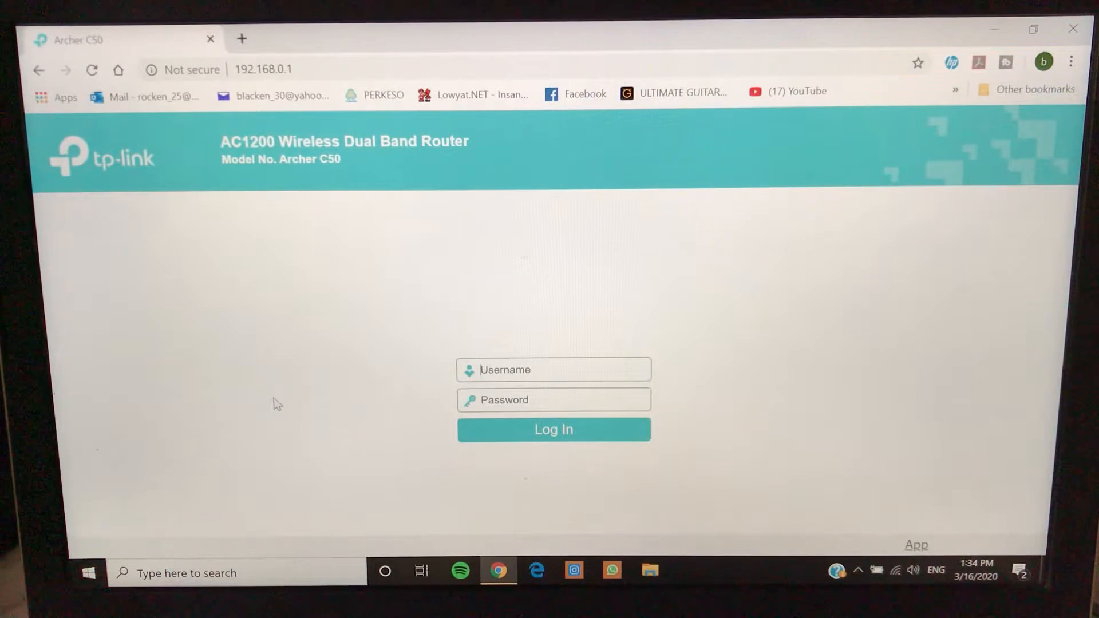
{"action": "mouse_move", "coordinate": [342, 371]}
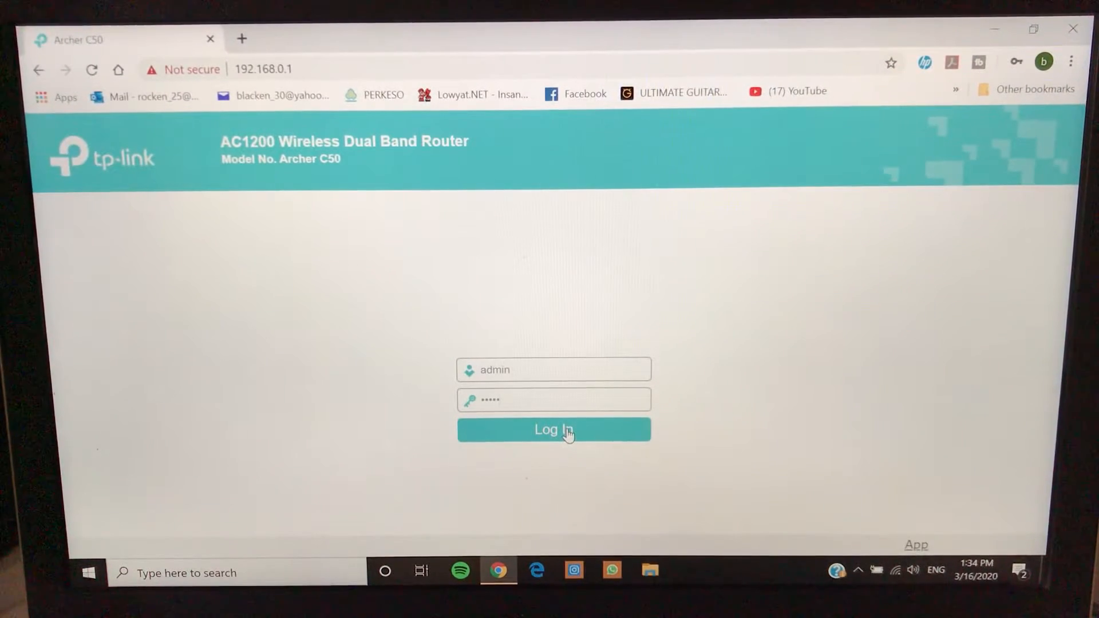
{"action": "left_click", "coordinate": [553, 429]}
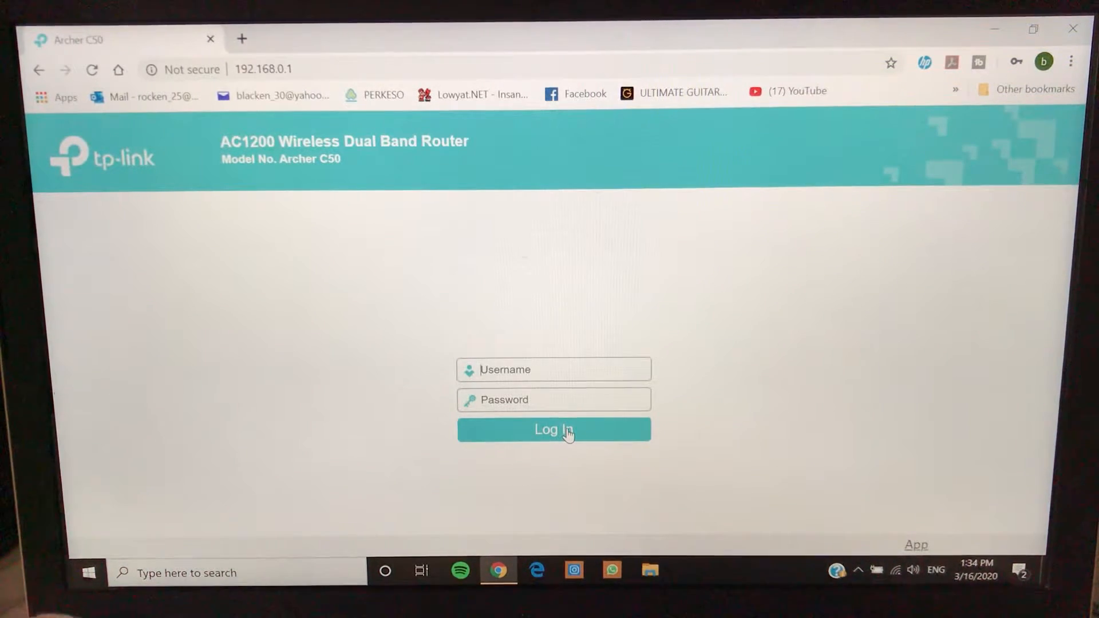
{"action": "type", "text": "admin"}
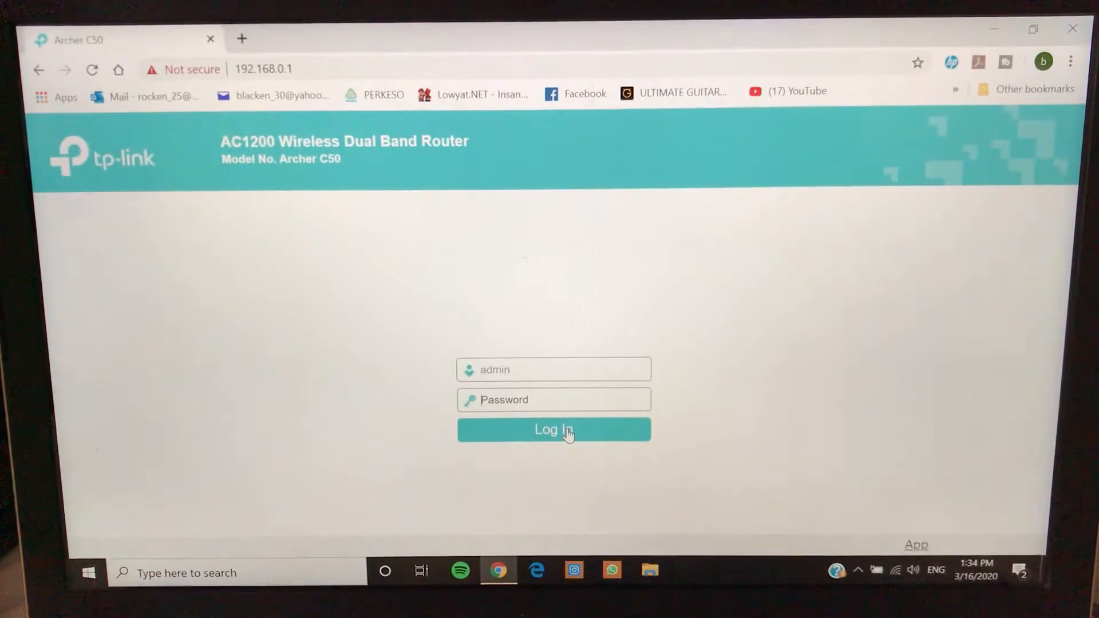
{"action": "type", "text": "password"}
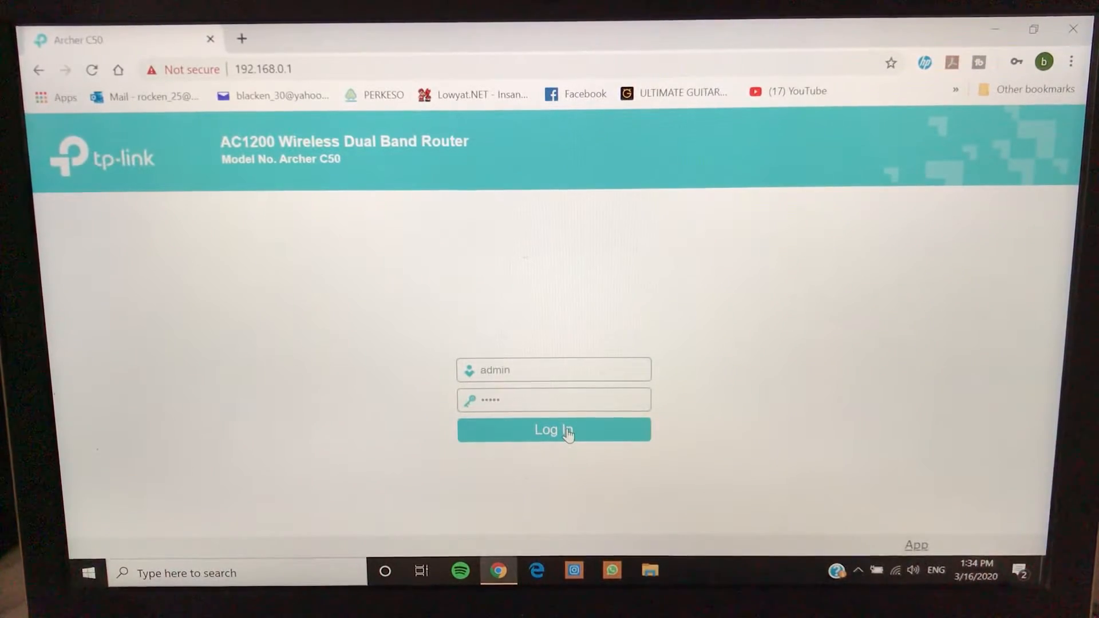
{"action": "left_click", "coordinate": [553, 429]}
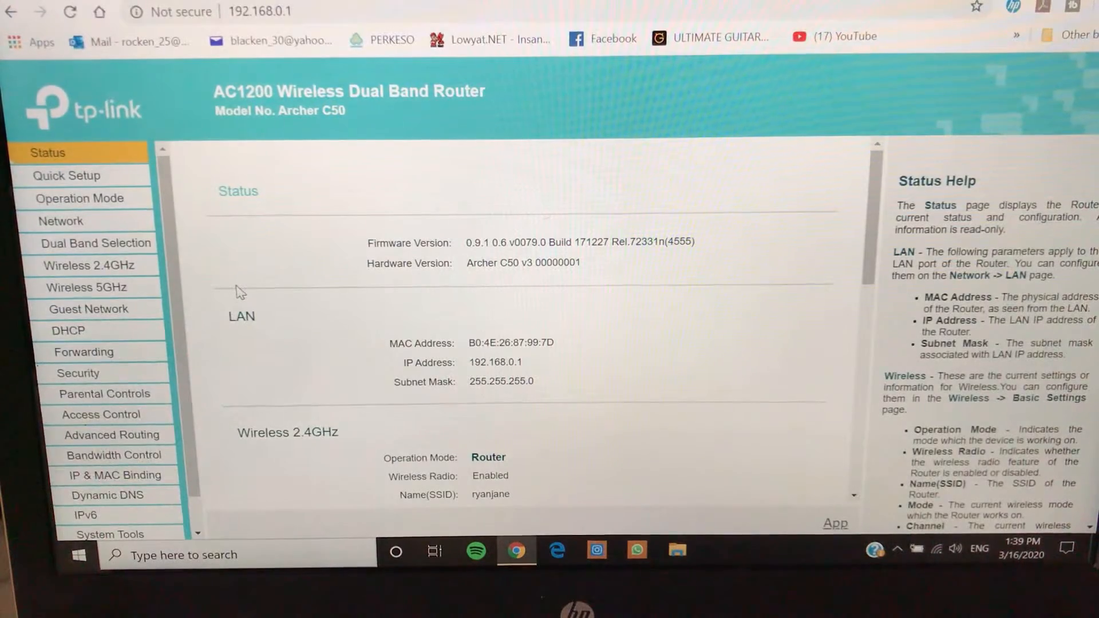
{"action": "mouse_move", "coordinate": [252, 270]}
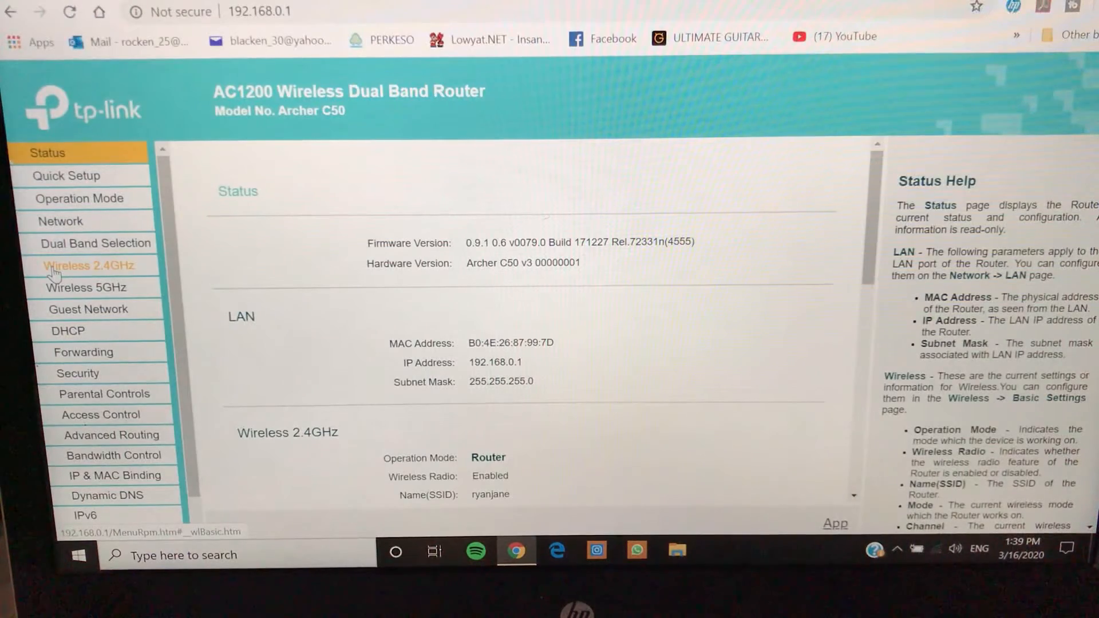
Step: Enable WDS bridging in the Archer C50's 2.4GHz wireless settings
{"action": "left_click", "coordinate": [89, 265]}
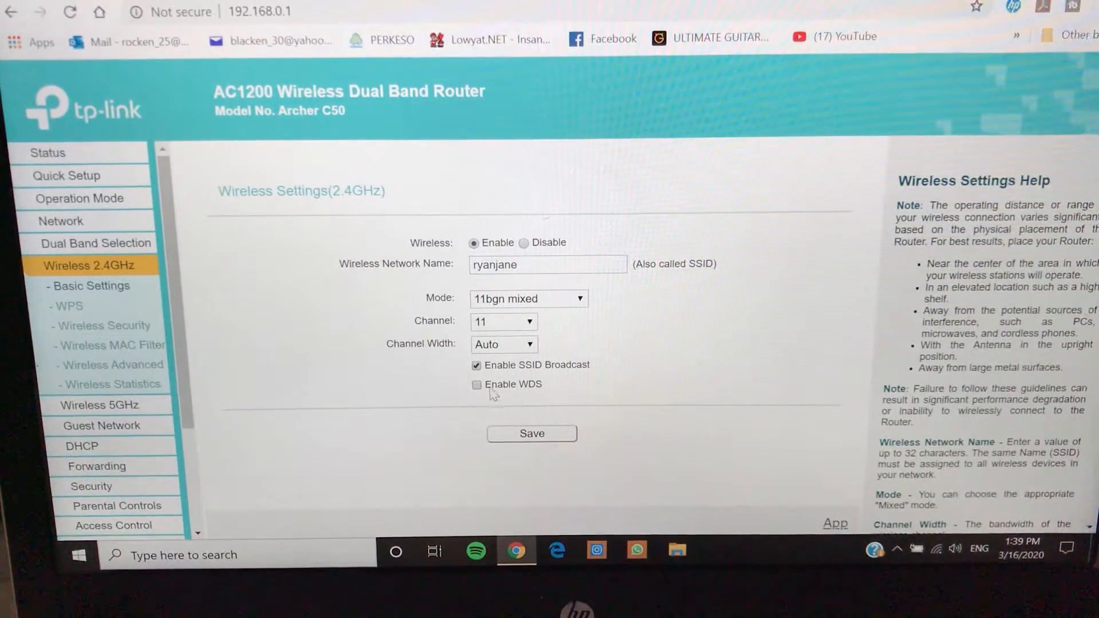
{"action": "left_click", "coordinate": [476, 385]}
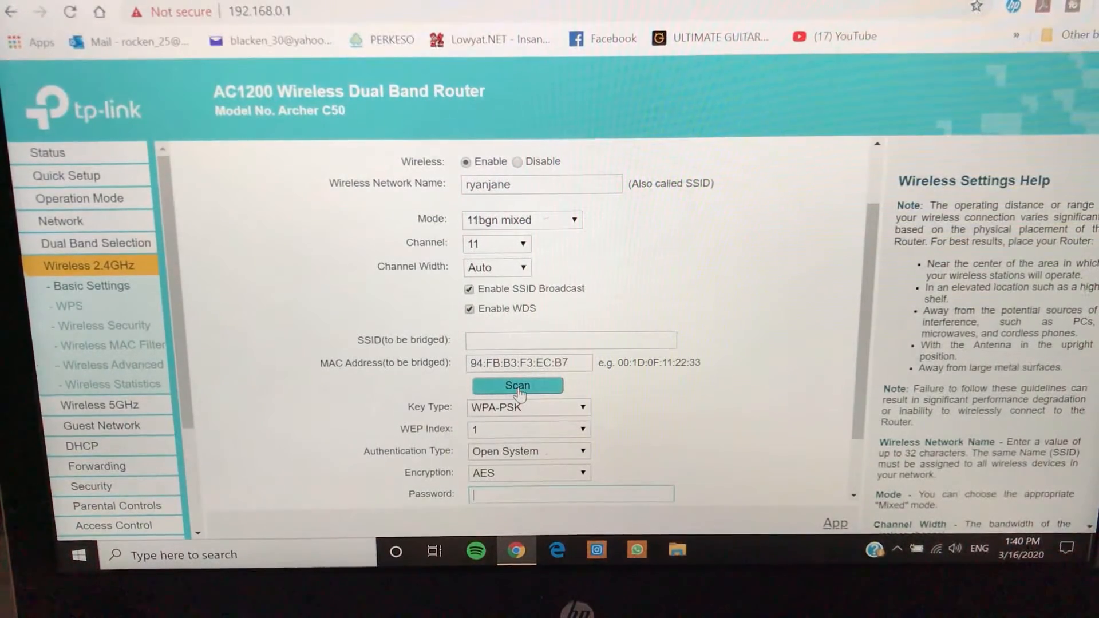
Step: Scan nearby access points and connect to test1 as the bridged network
{"action": "left_click", "coordinate": [517, 385]}
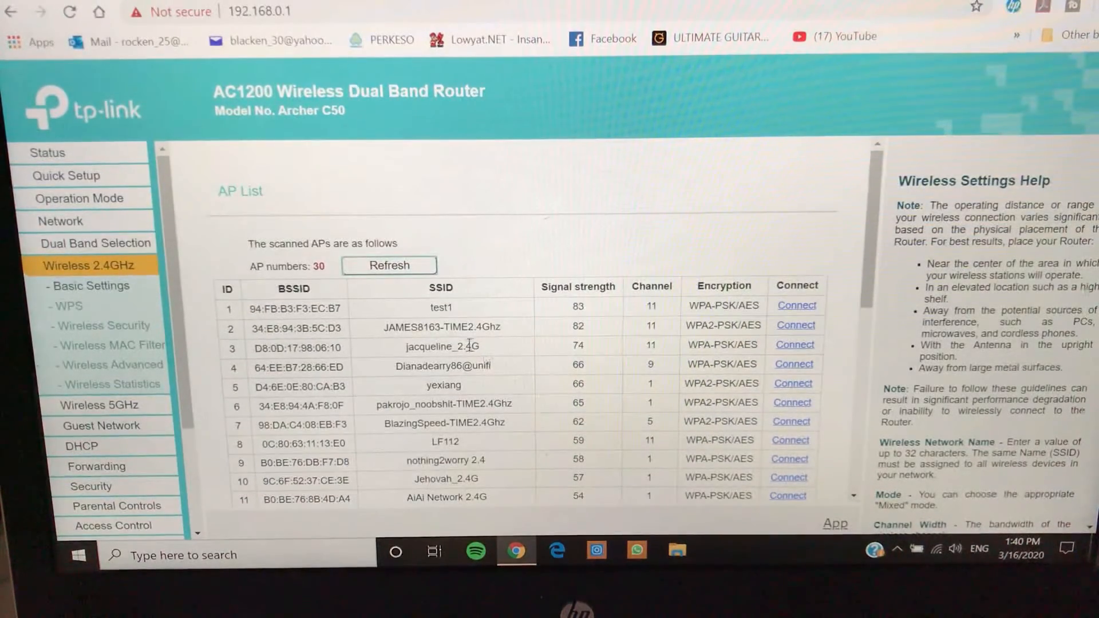
{"action": "double_click", "coordinate": [439, 307]}
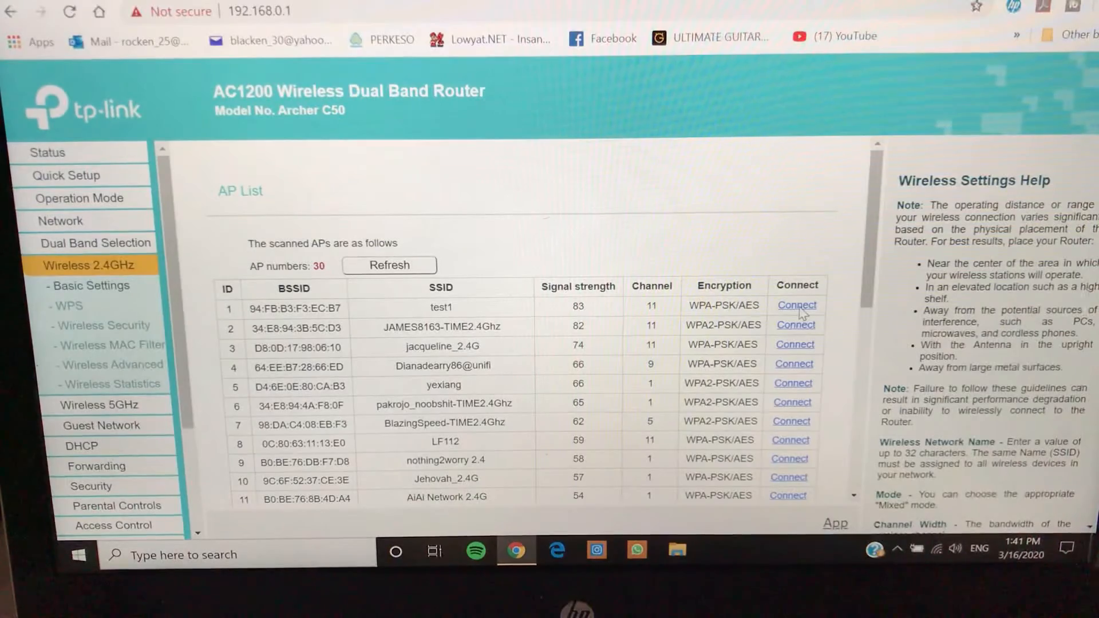
{"action": "left_click", "coordinate": [797, 304]}
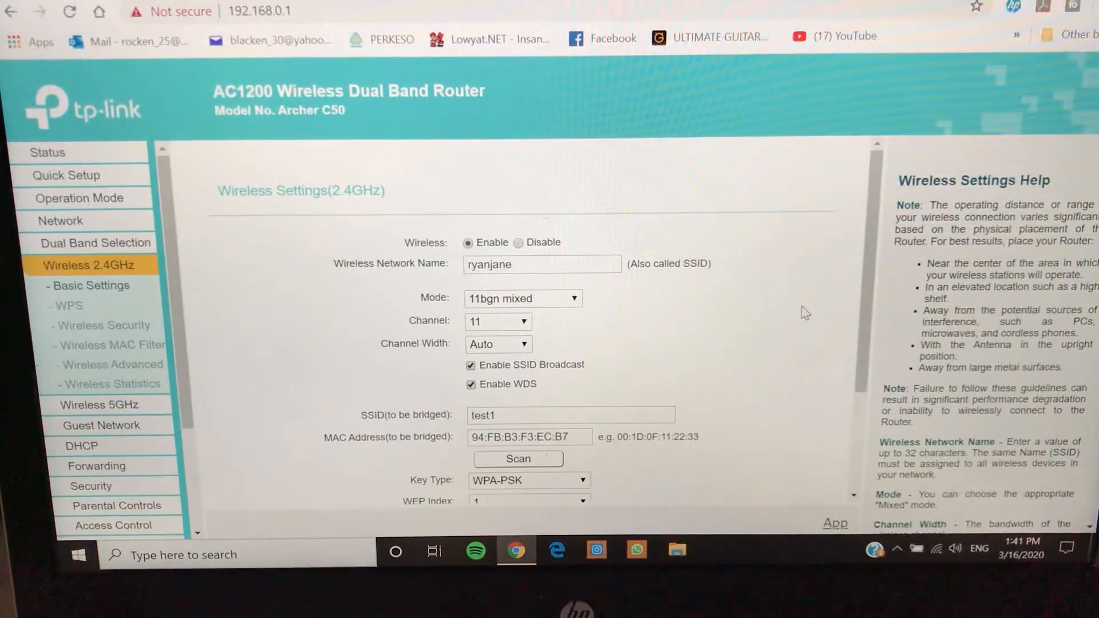
Step: Enter the test1 password, save the WDS bridge settings, and close Chrome to the desktop
{"action": "scroll", "scroll_direction": "down", "scroll_amount": 3}
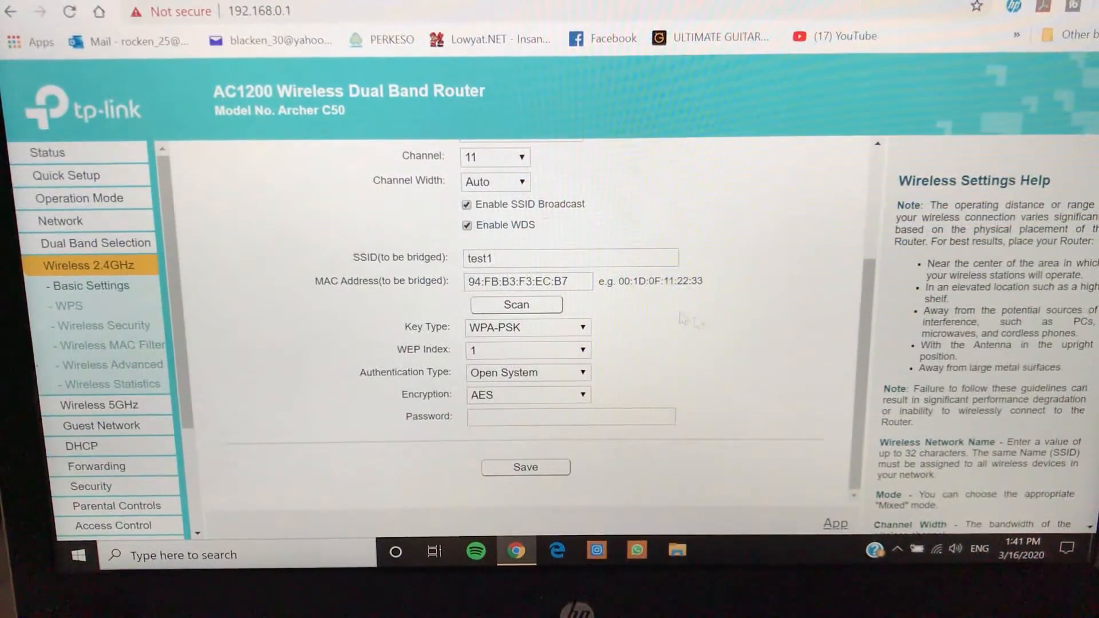
{"action": "type", "text": "password"}
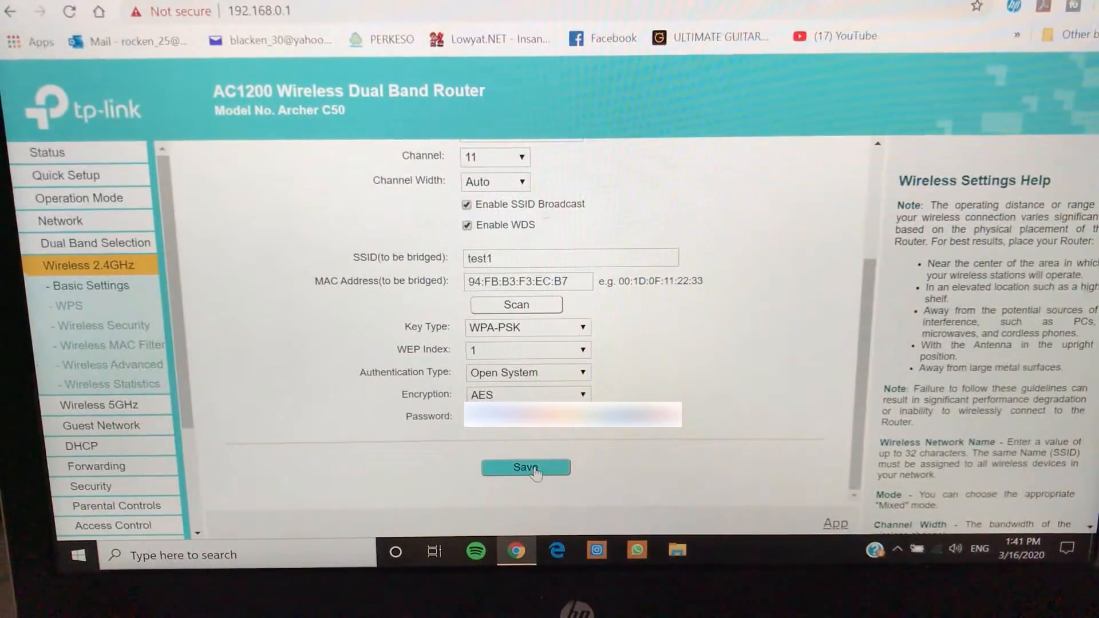
{"action": "left_click", "coordinate": [525, 467]}
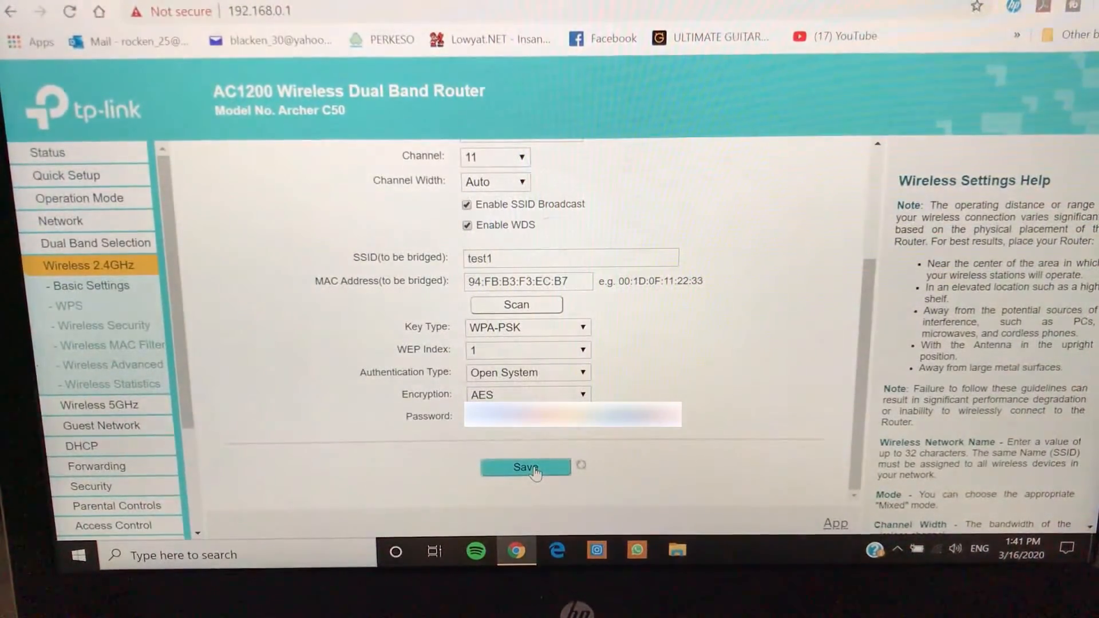
{"action": "left_click", "coordinate": [524, 467]}
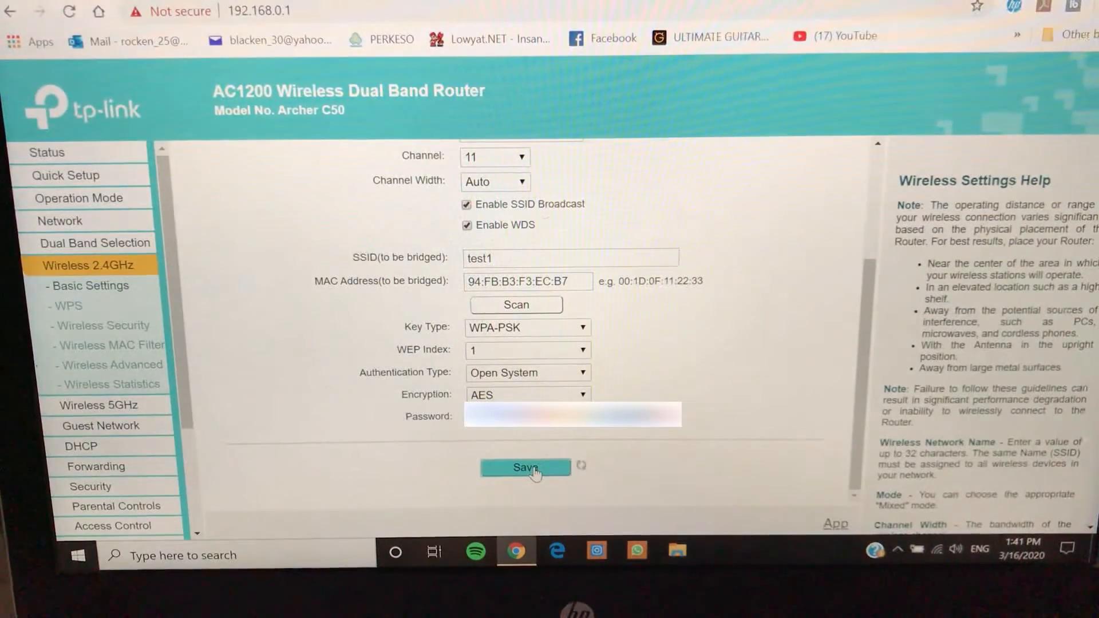
{"action": "left_click", "coordinate": [524, 468]}
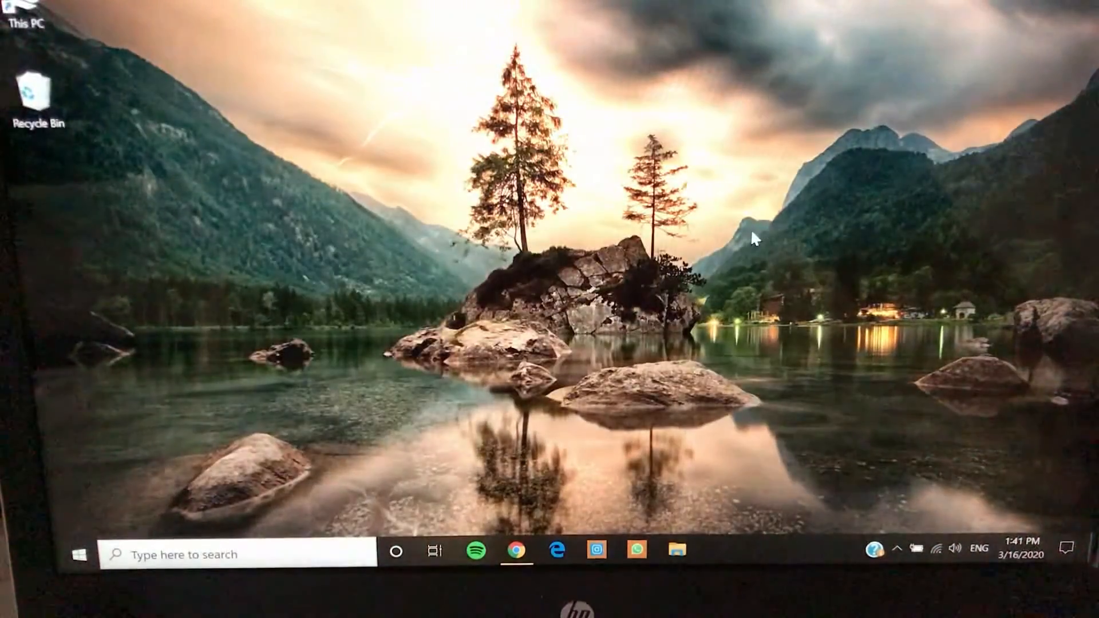
{"action": "mouse_move", "coordinate": [951, 410]}
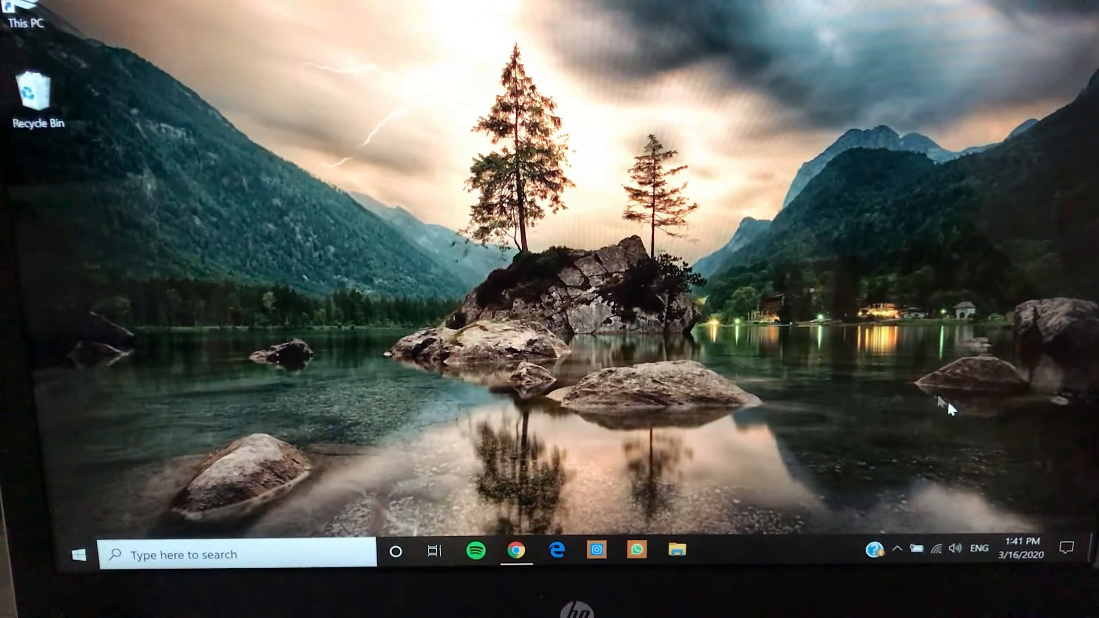
{"action": "mouse_move", "coordinate": [1063, 514]}
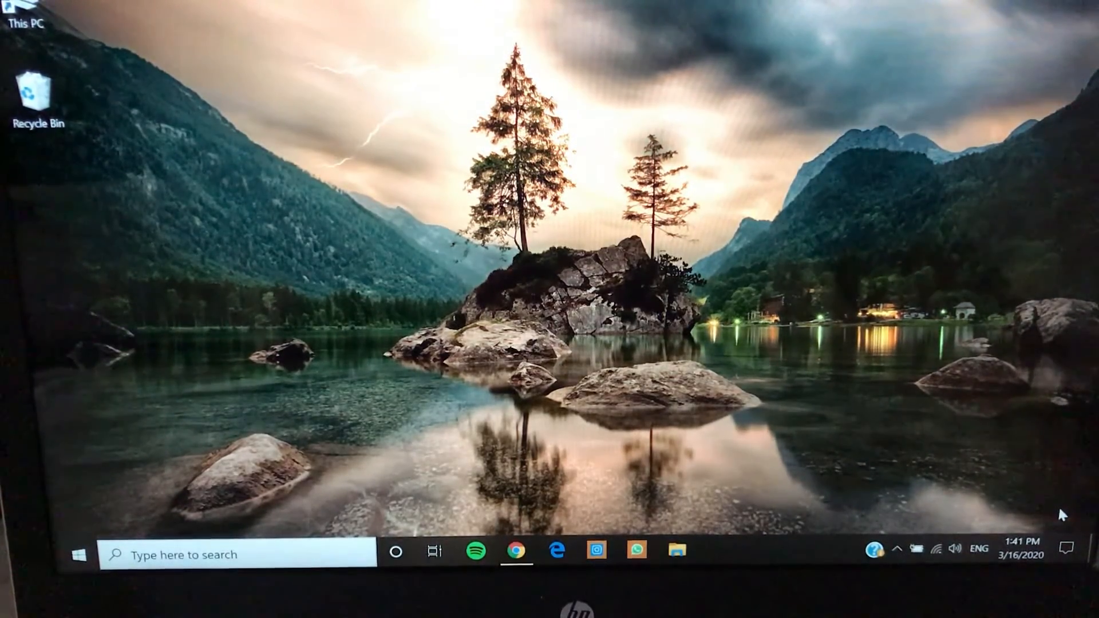
Step: Disconnect from ryanjane and connect to test1 with its security key, answering the discoverability prompt
{"action": "left_click", "coordinate": [935, 550]}
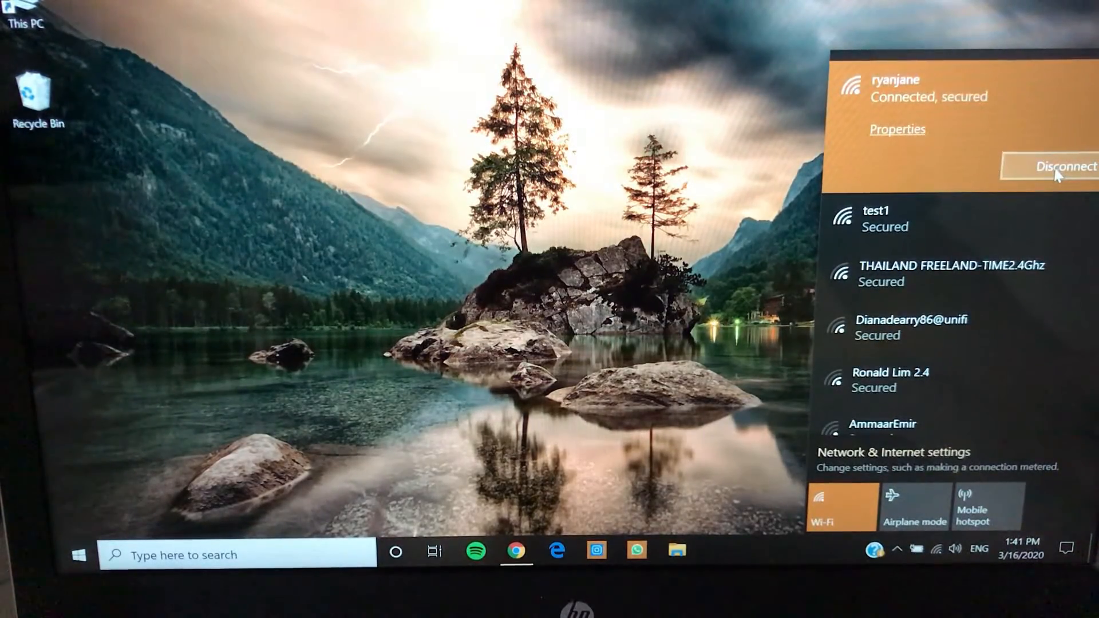
{"action": "left_click", "coordinate": [1065, 166]}
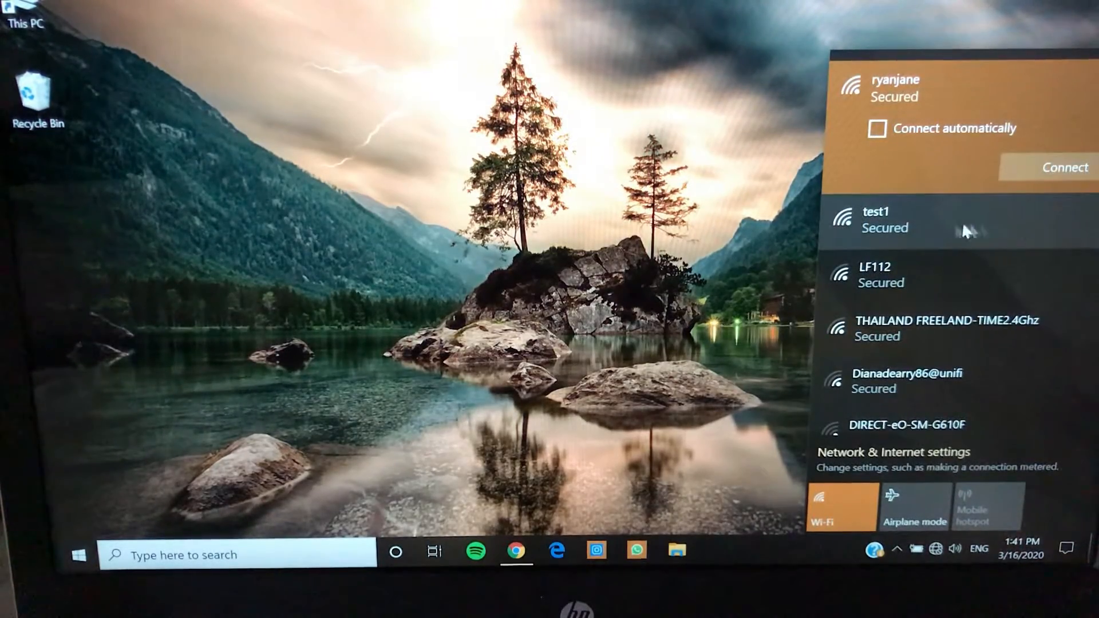
{"action": "mouse_move", "coordinate": [1005, 230]}
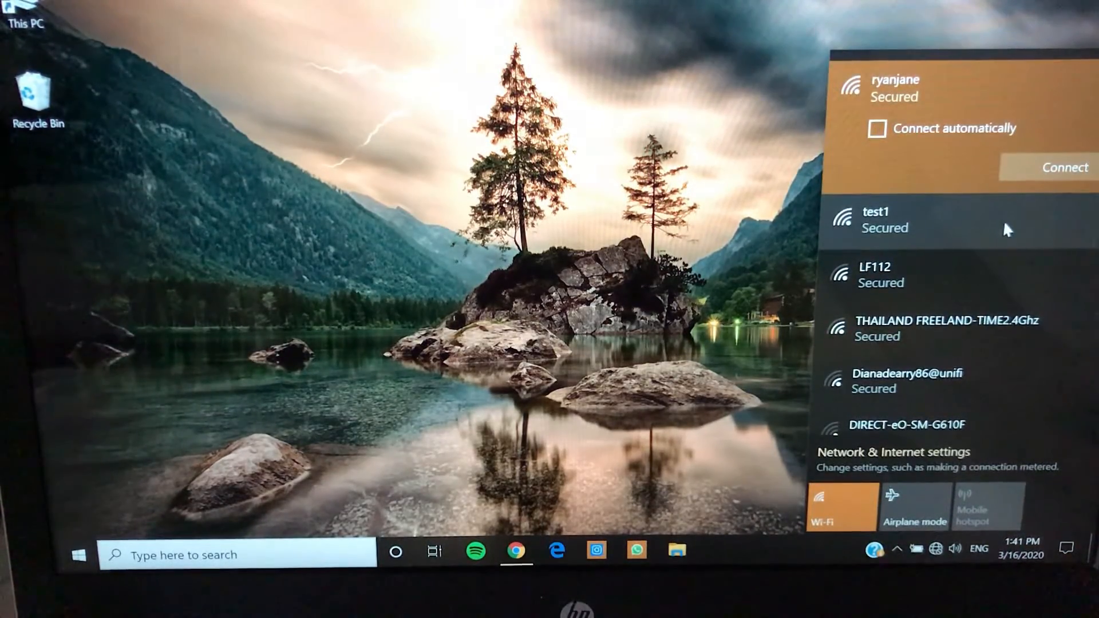
{"action": "mouse_move", "coordinate": [954, 235]}
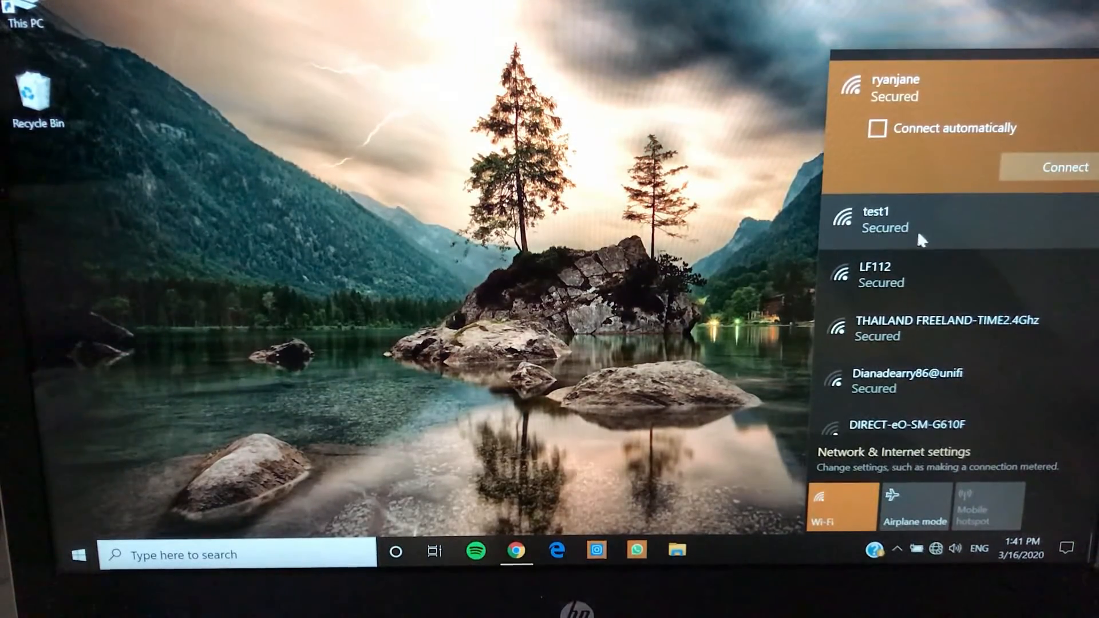
{"action": "mouse_move", "coordinate": [733, 241]}
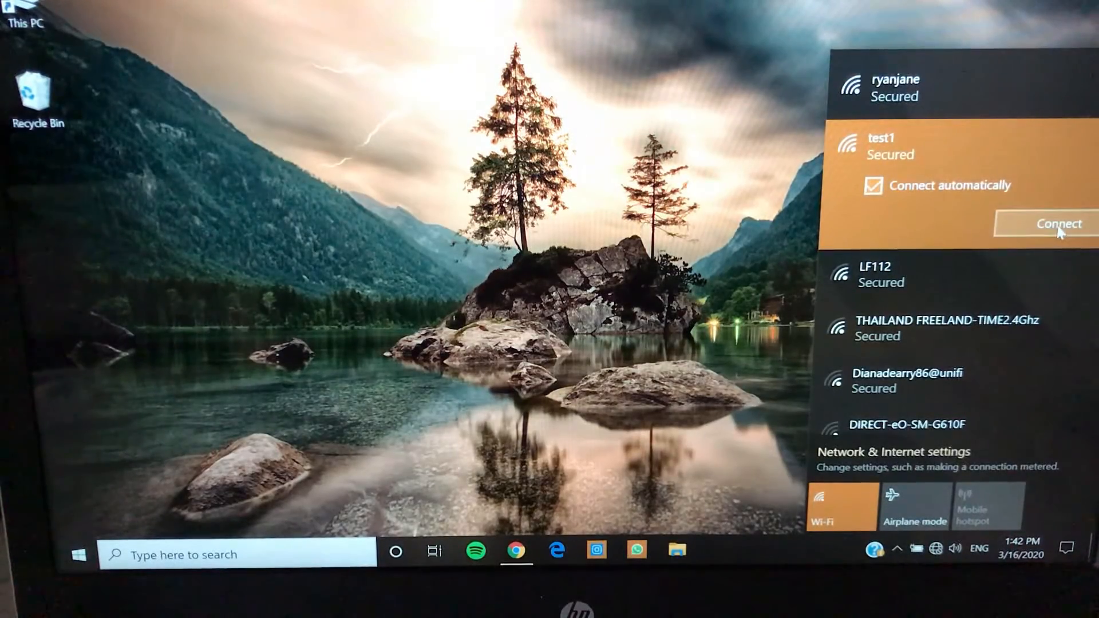
{"action": "left_click", "coordinate": [1058, 223]}
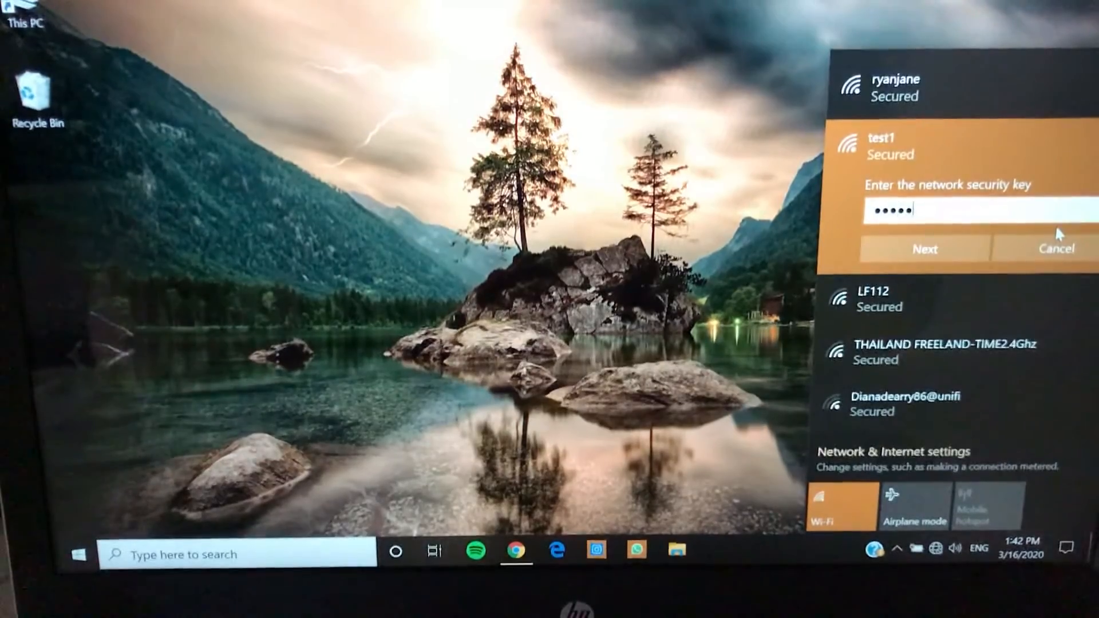
{"action": "left_click", "coordinate": [925, 249]}
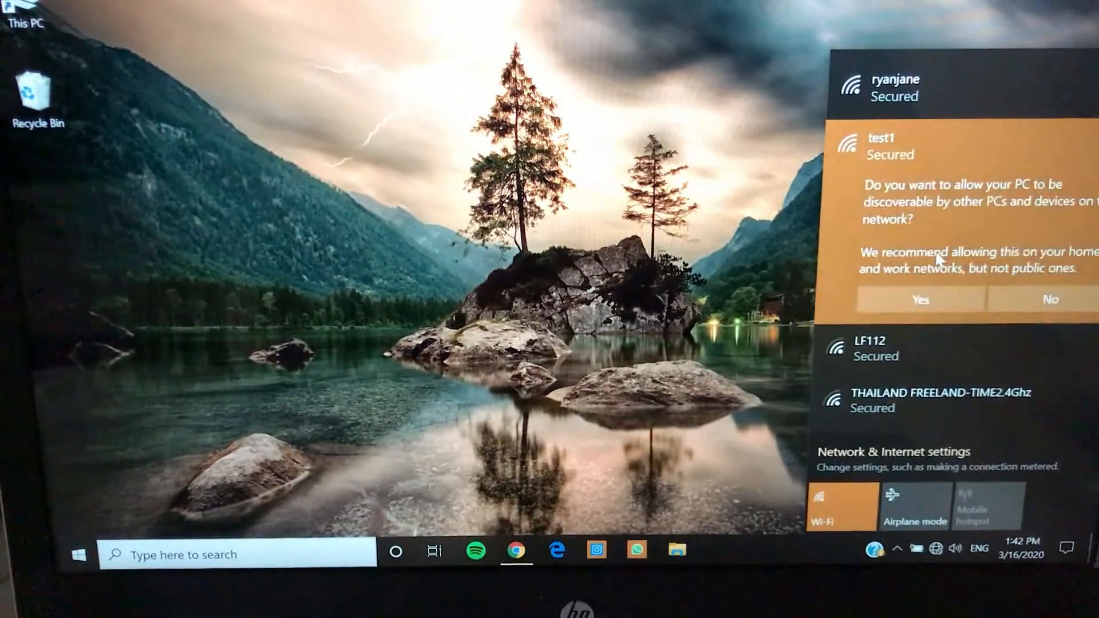
{"action": "left_click", "coordinate": [919, 299]}
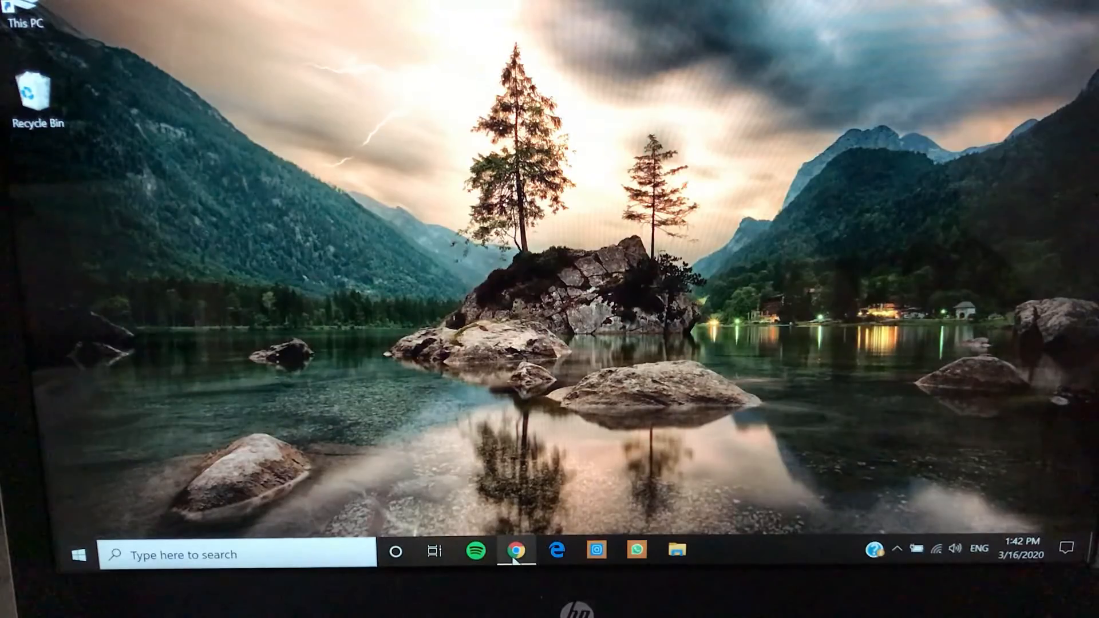
Step: Search Google for speedtest tm in Chrome and open the TM Speed Test - Telekom Malaysia result
{"action": "left_click", "coordinate": [517, 552]}
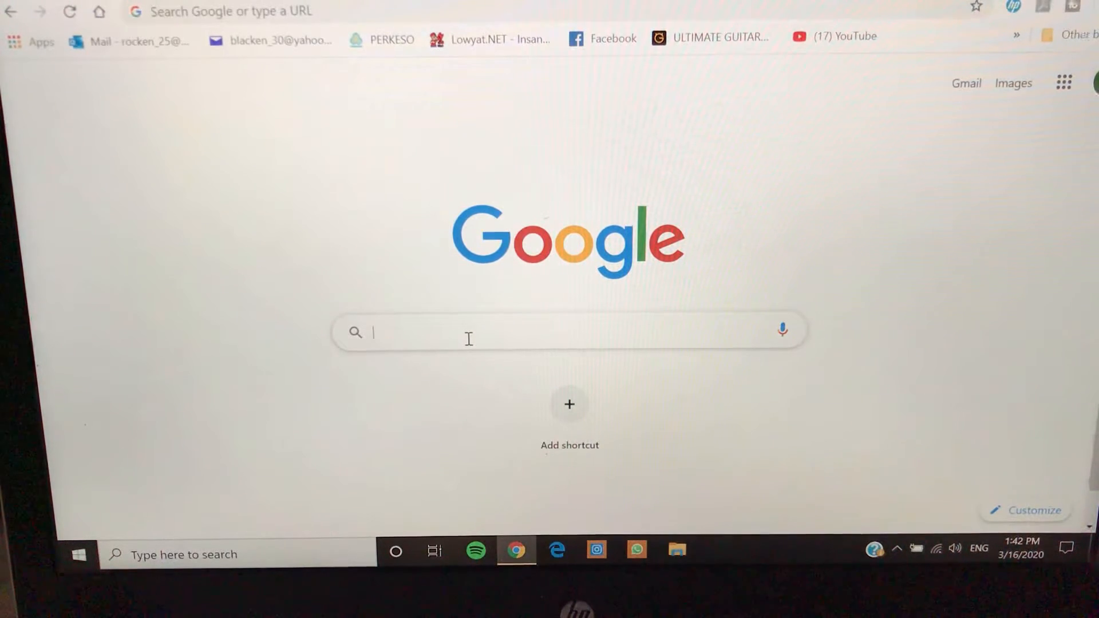
{"action": "type", "text": "speed test"}
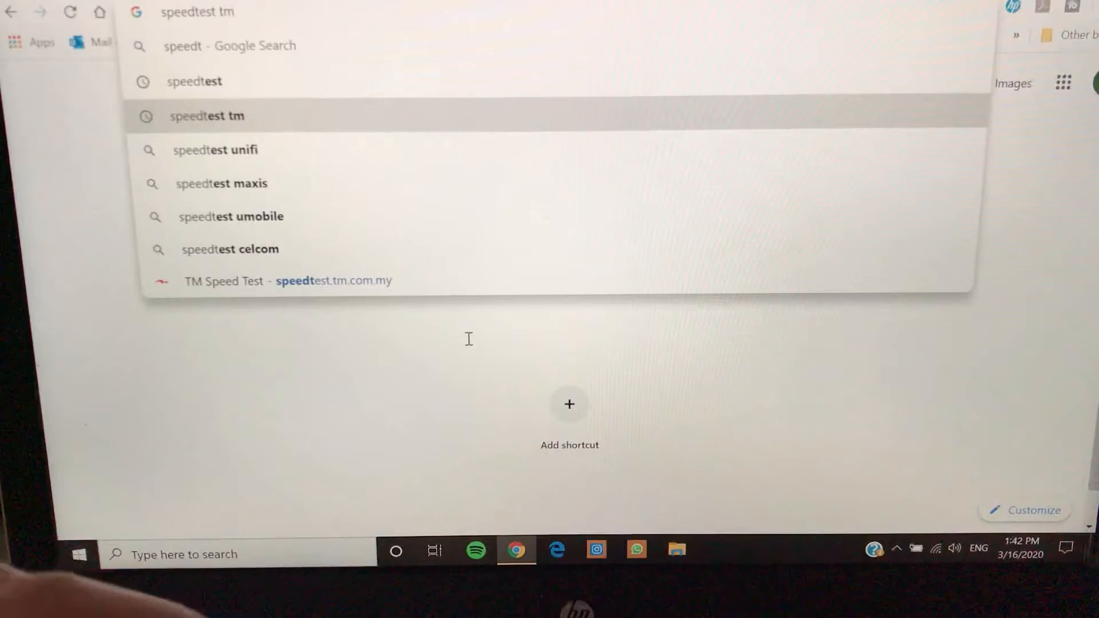
{"action": "left_click", "coordinate": [206, 116]}
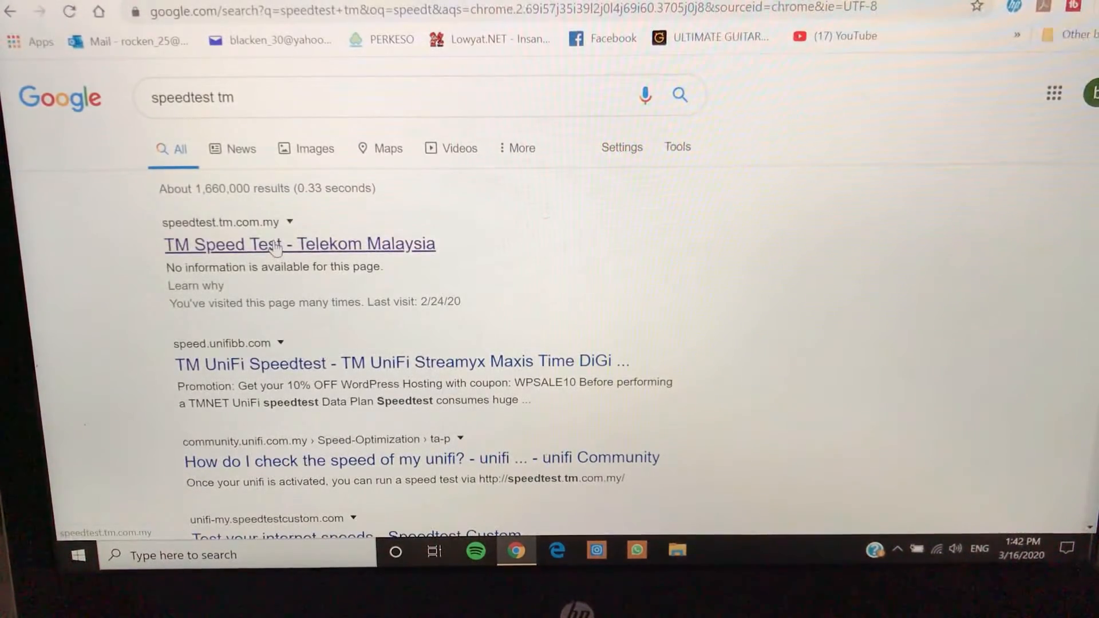
{"action": "left_click", "coordinate": [298, 243]}
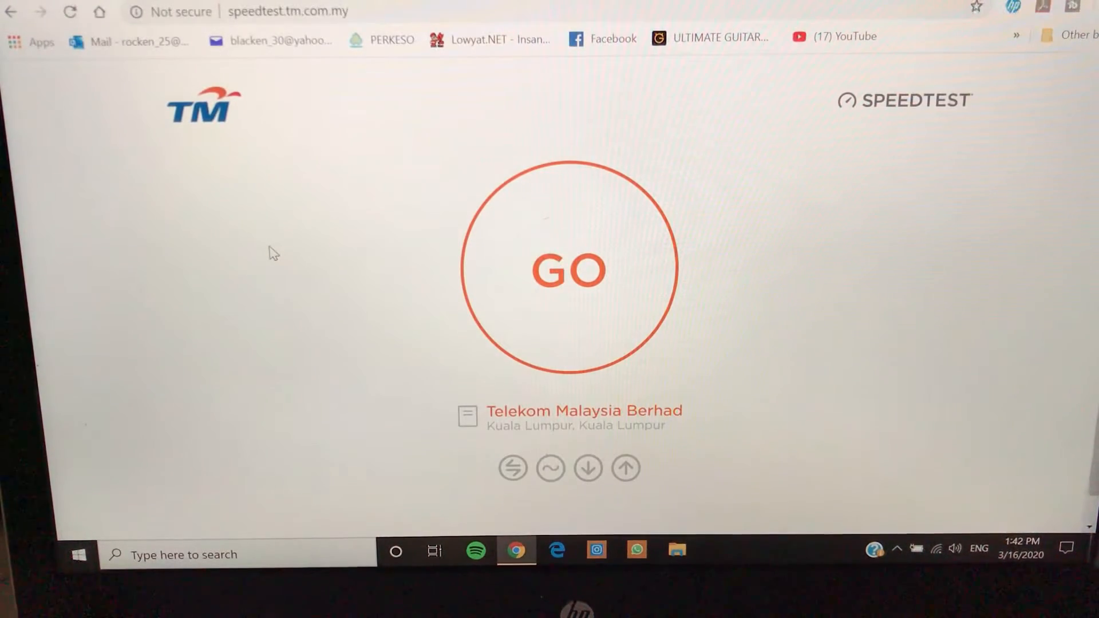
{"action": "mouse_move", "coordinate": [569, 272]}
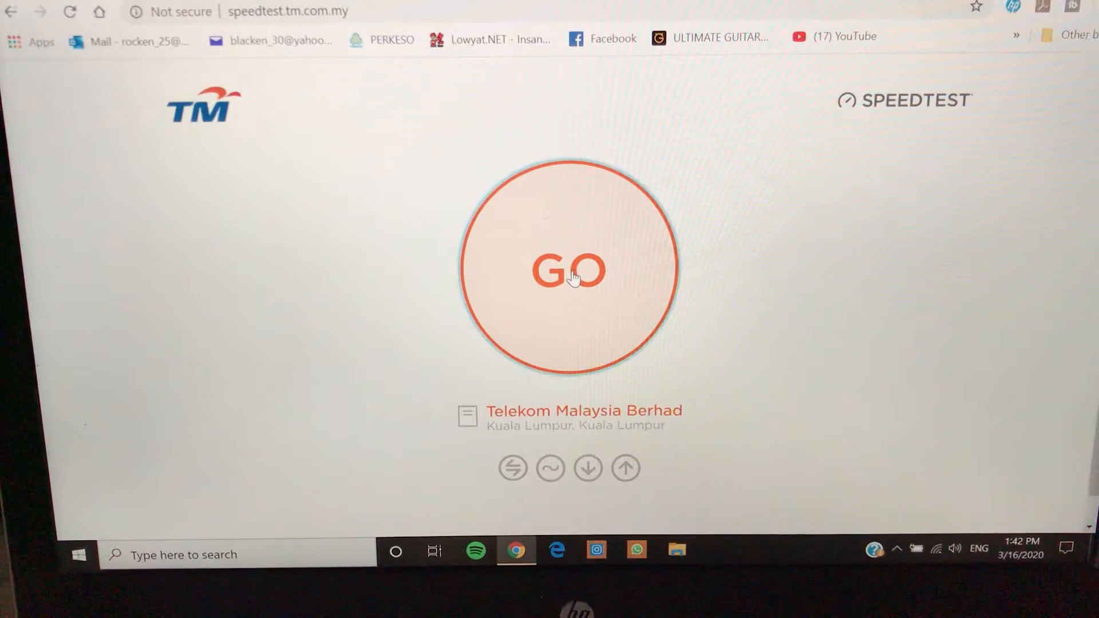
Step: Run the speed test: 11 ms ping, 19.5 Mbps download, 20.9 Mbps upload, then go to YouTube
{"action": "left_click", "coordinate": [568, 272]}
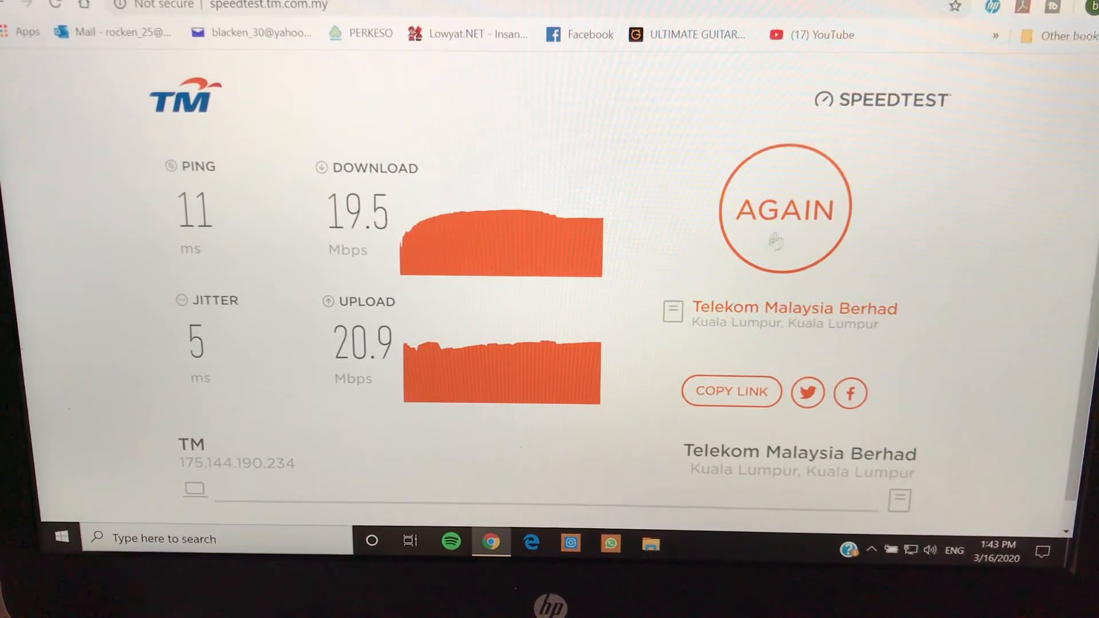
{"action": "left_click", "coordinate": [784, 208]}
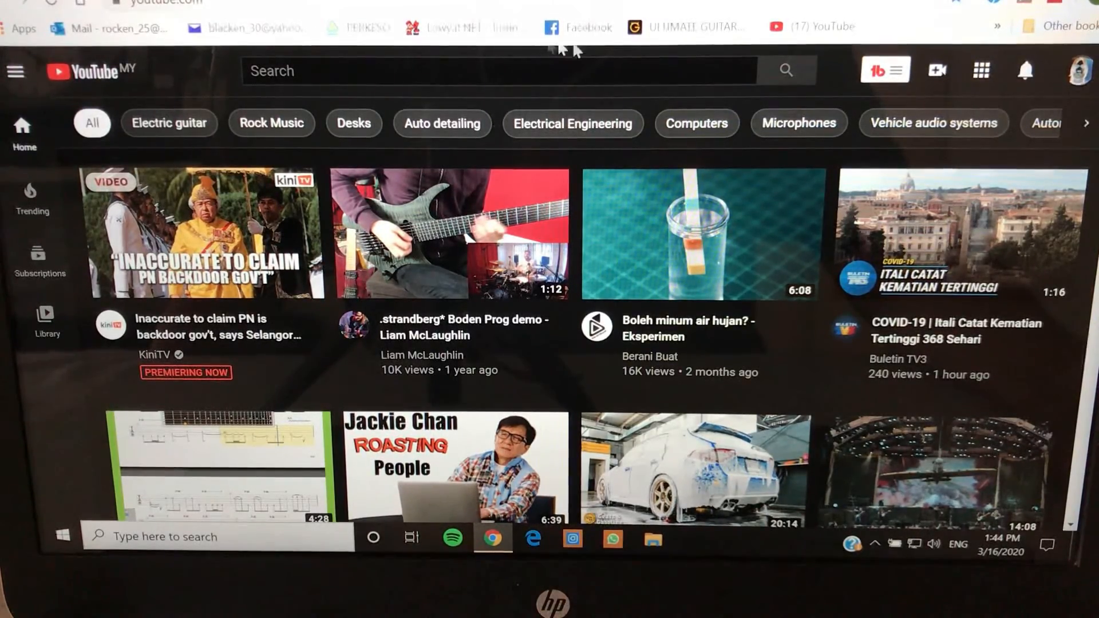
Step: Switch from YouTube to Facebook and browse down through the News Feed posts
{"action": "left_click", "coordinate": [577, 26]}
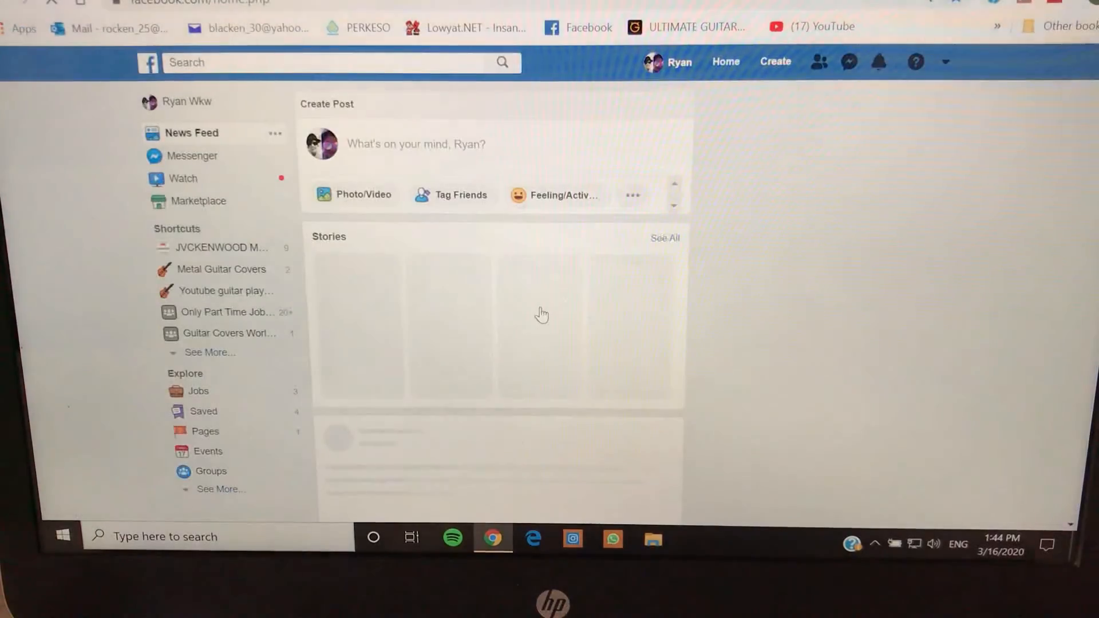
{"action": "scroll", "scroll_direction": "down", "scroll_amount": 3}
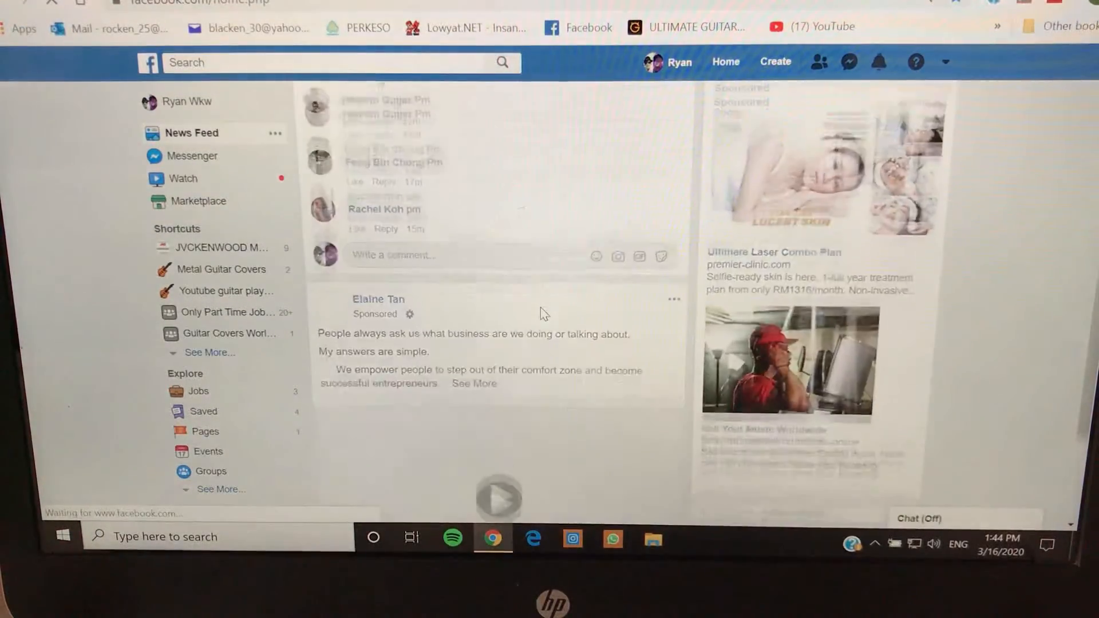
{"action": "scroll", "scroll_direction": "down", "scroll_amount": 3}
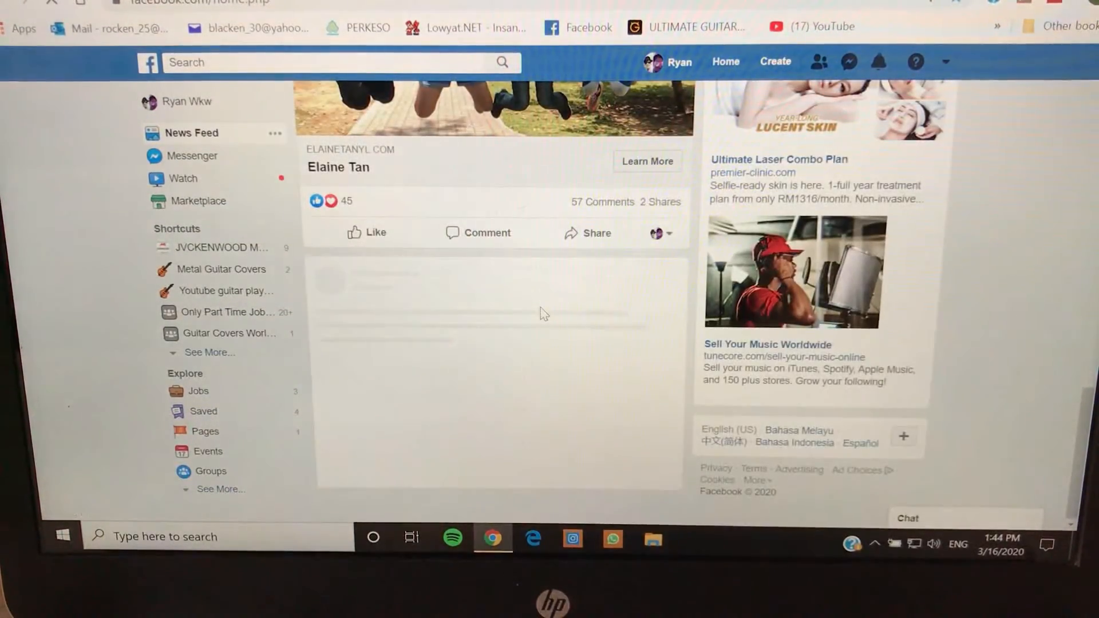
{"action": "scroll", "scroll_direction": "down", "scroll_amount": 3}
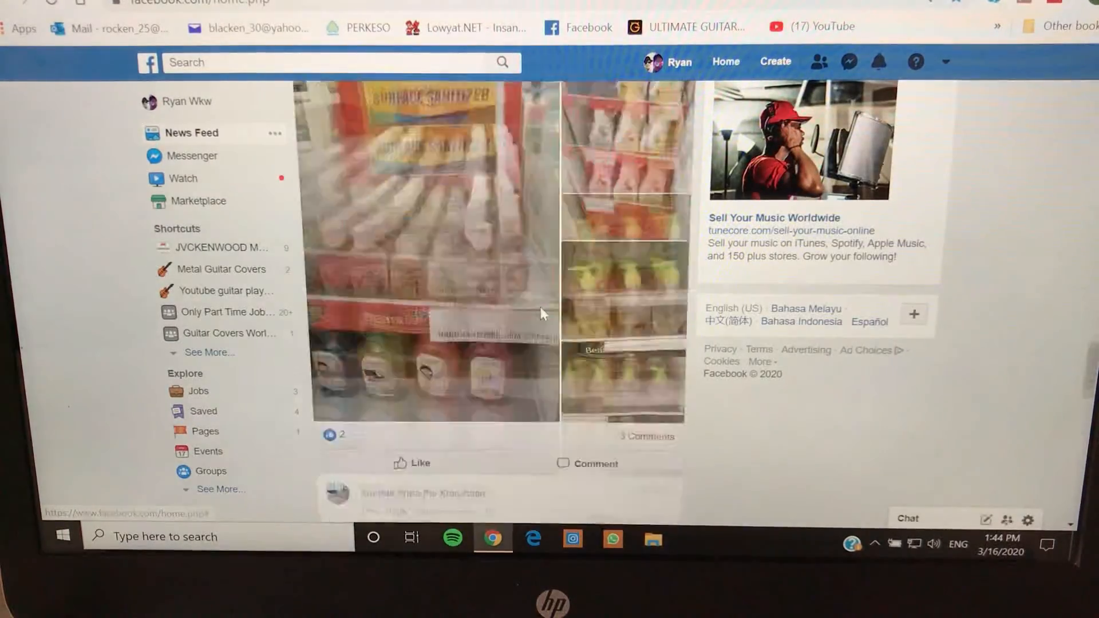
{"action": "scroll", "scroll_direction": "down", "scroll_amount": 3}
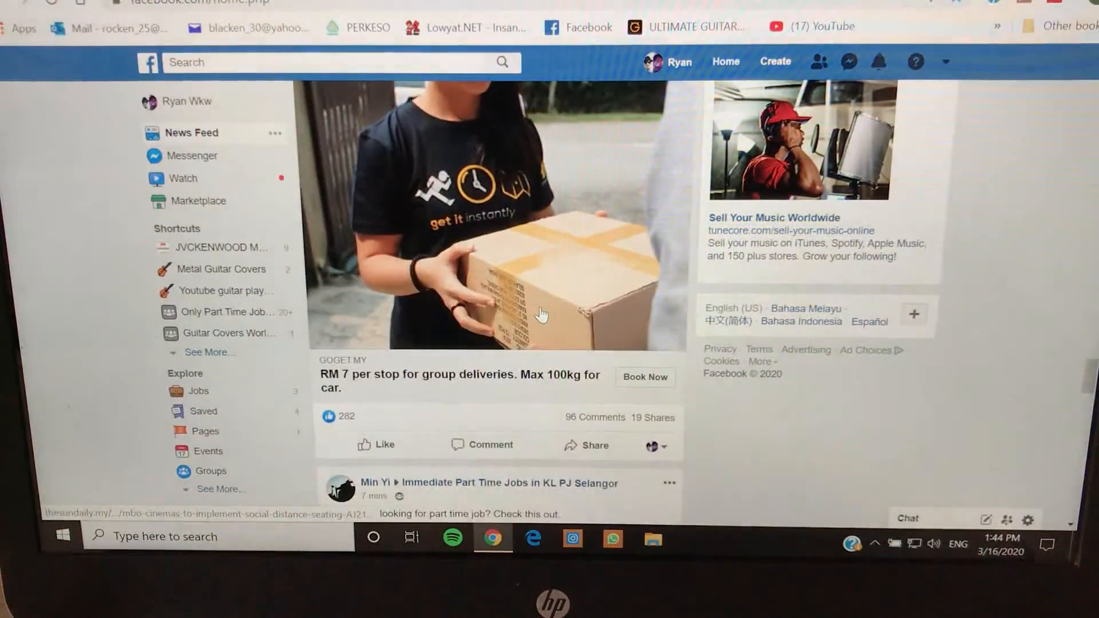
{"action": "scroll", "scroll_direction": "down", "scroll_amount": 3}
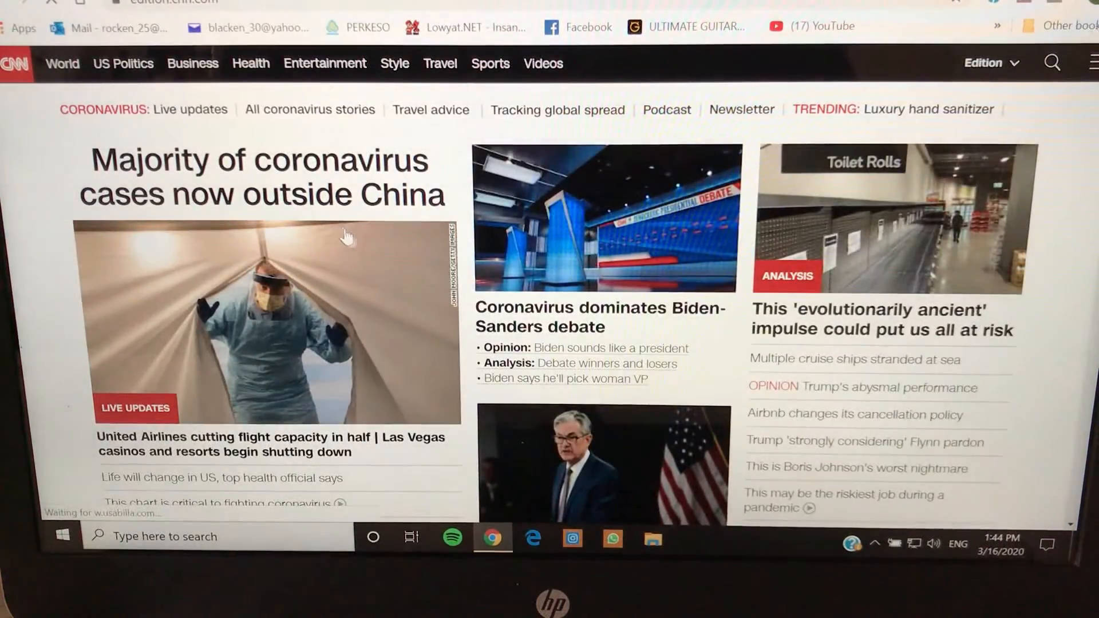
Step: Scroll CNN's front page past world and business stories to the US Politics, Tech and Entertainment sections
{"action": "scroll", "scroll_direction": "down", "scroll_amount": 3}
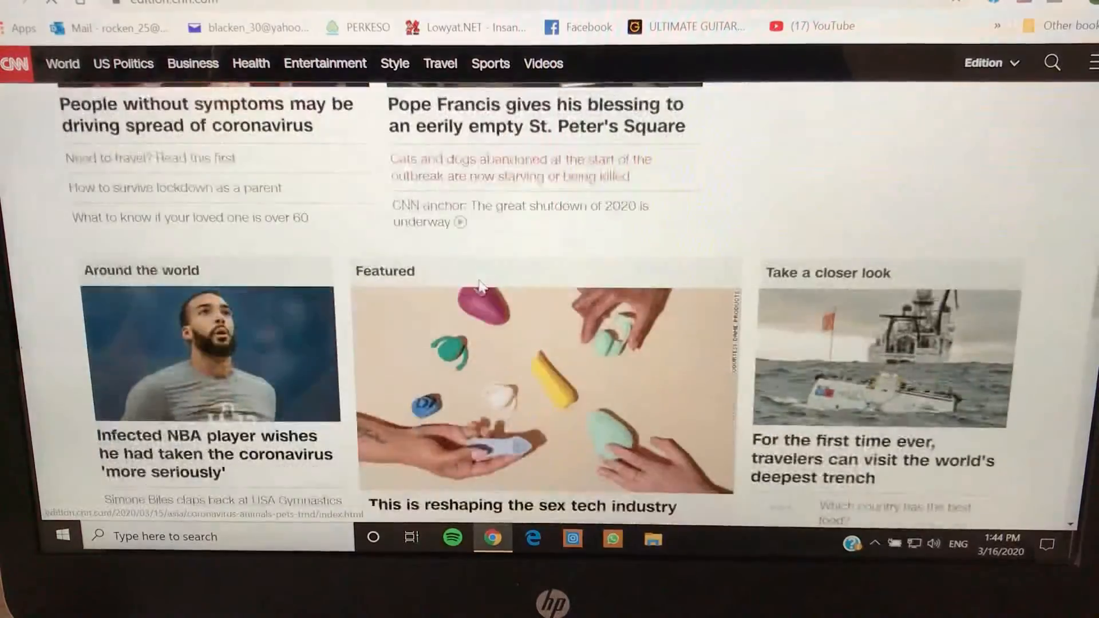
{"action": "scroll", "scroll_direction": "down", "scroll_amount": 3}
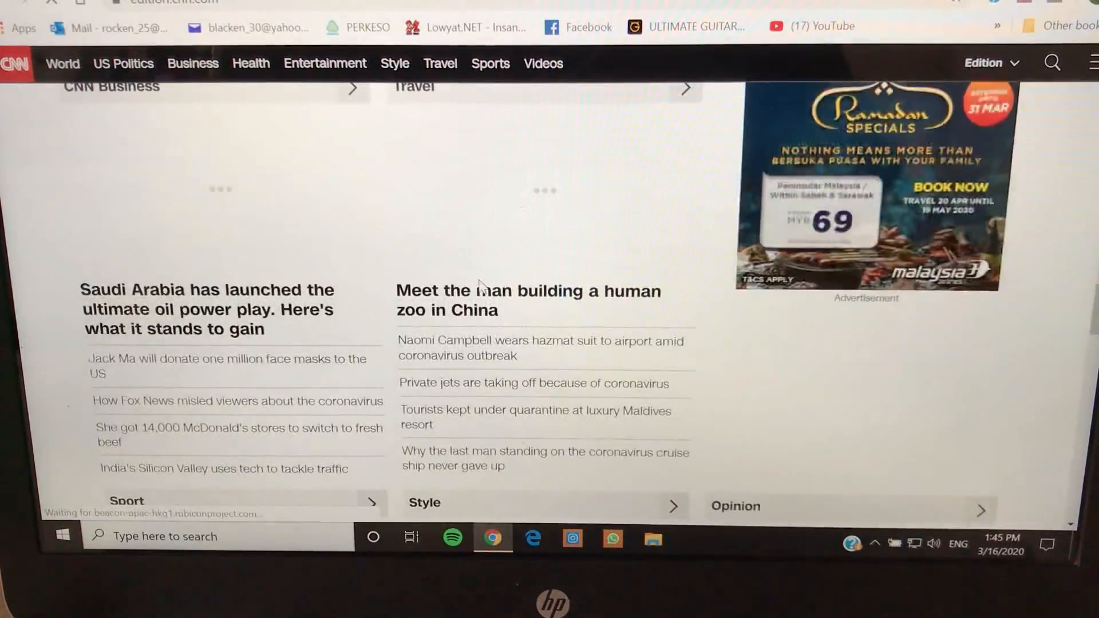
{"action": "scroll", "scroll_direction": "down", "scroll_amount": 3}
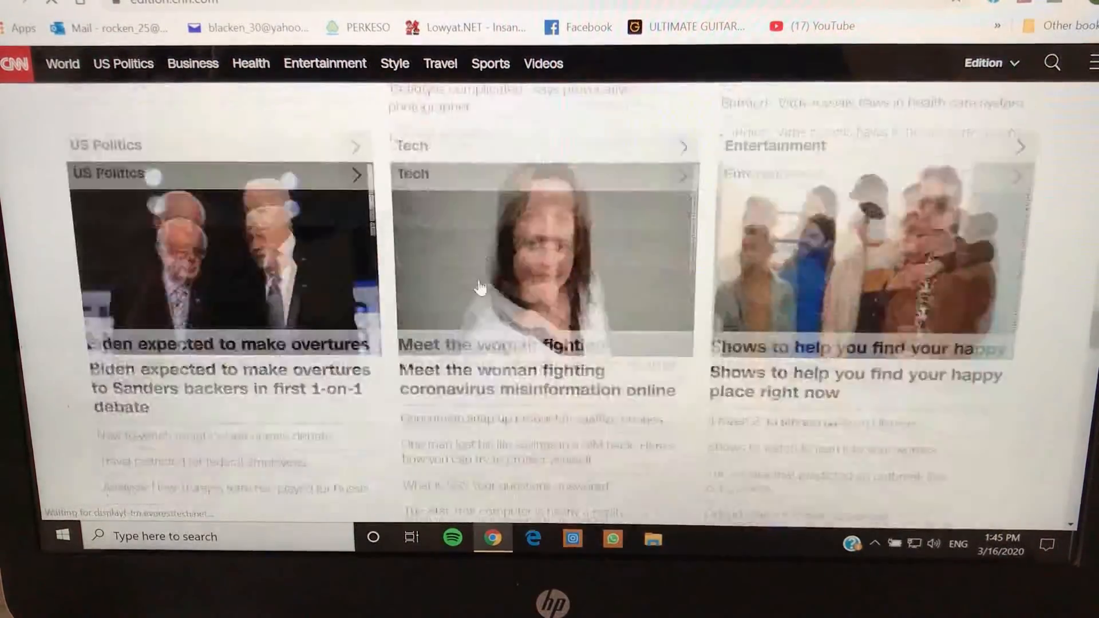